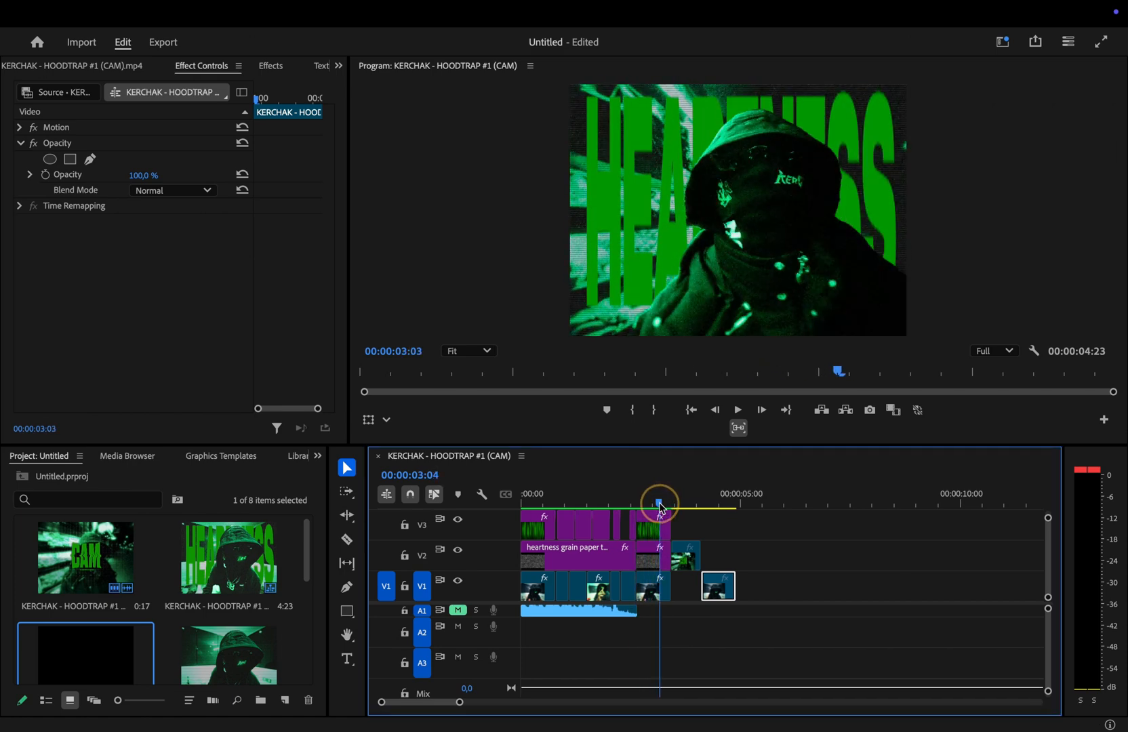
# Step: Duplicate the last V1 clip of the closing shot up onto V2
pyautogui.moveTo(659, 502); pyautogui.dragTo(684, 501)
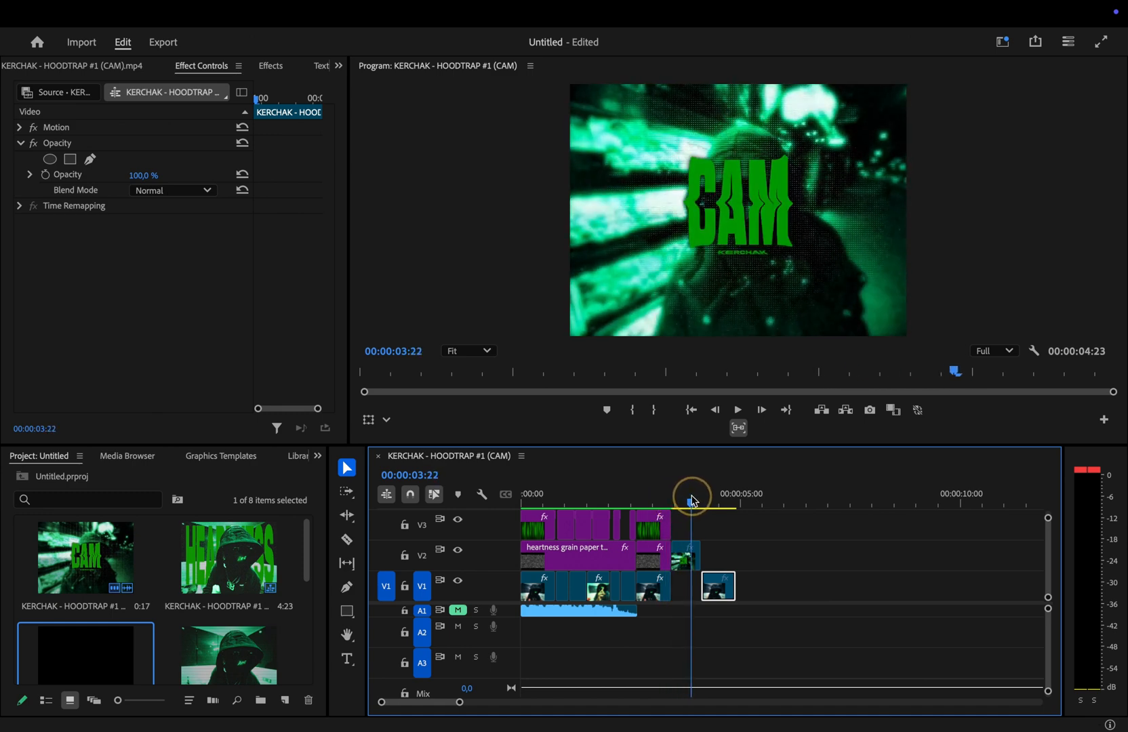
pyautogui.click(701, 494)
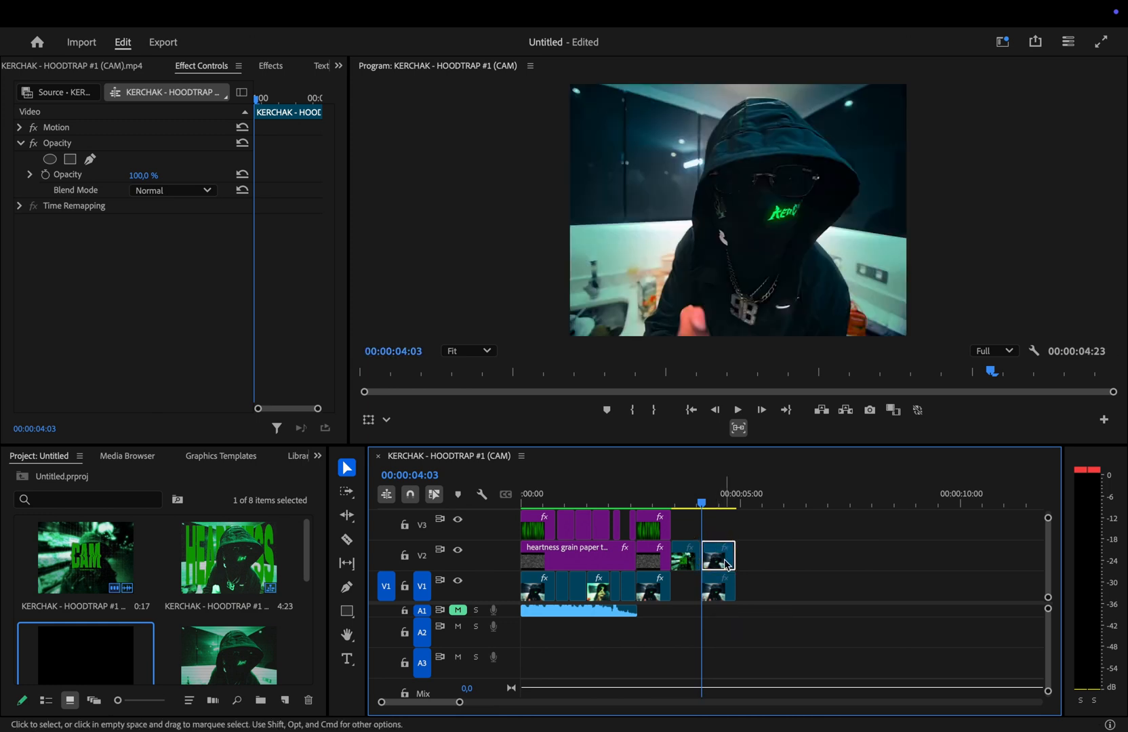
# Step: Replace the V2 closing-shot copy with an After Effects composition for the Roto Brush cutout
pyautogui.rightClick(718, 556)
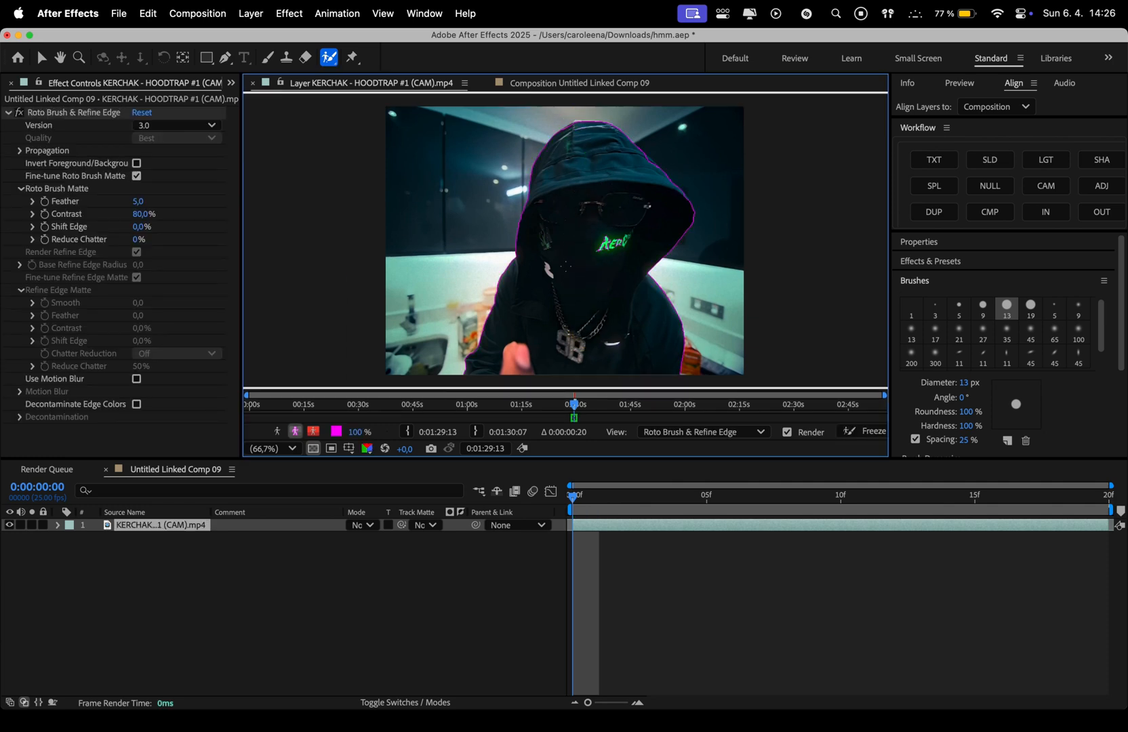
pyautogui.click(873, 431)
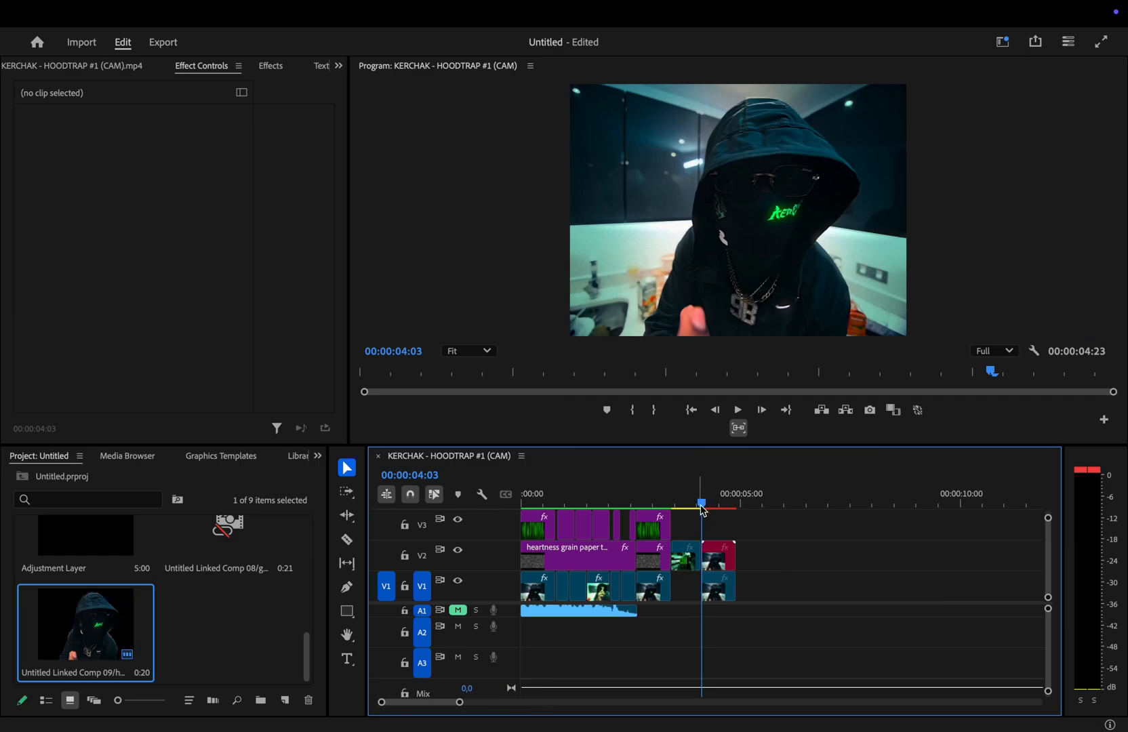
pyautogui.click(718, 586)
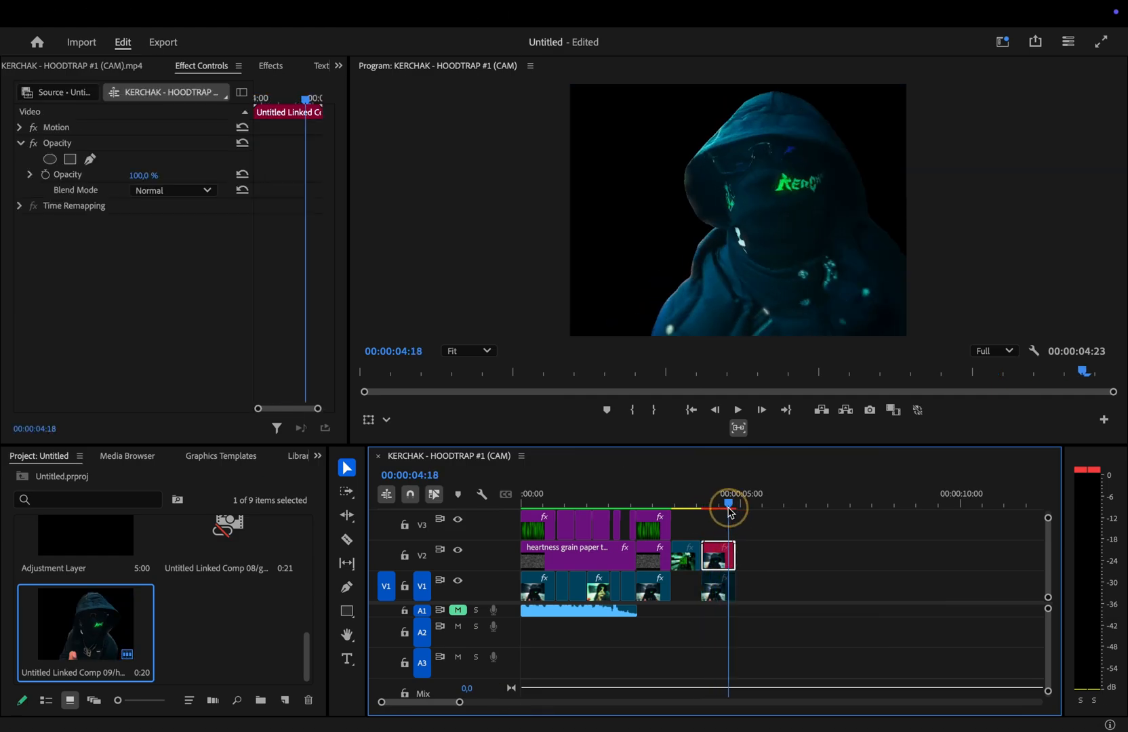
pyautogui.moveTo(729, 503); pyautogui.dragTo(703, 503)
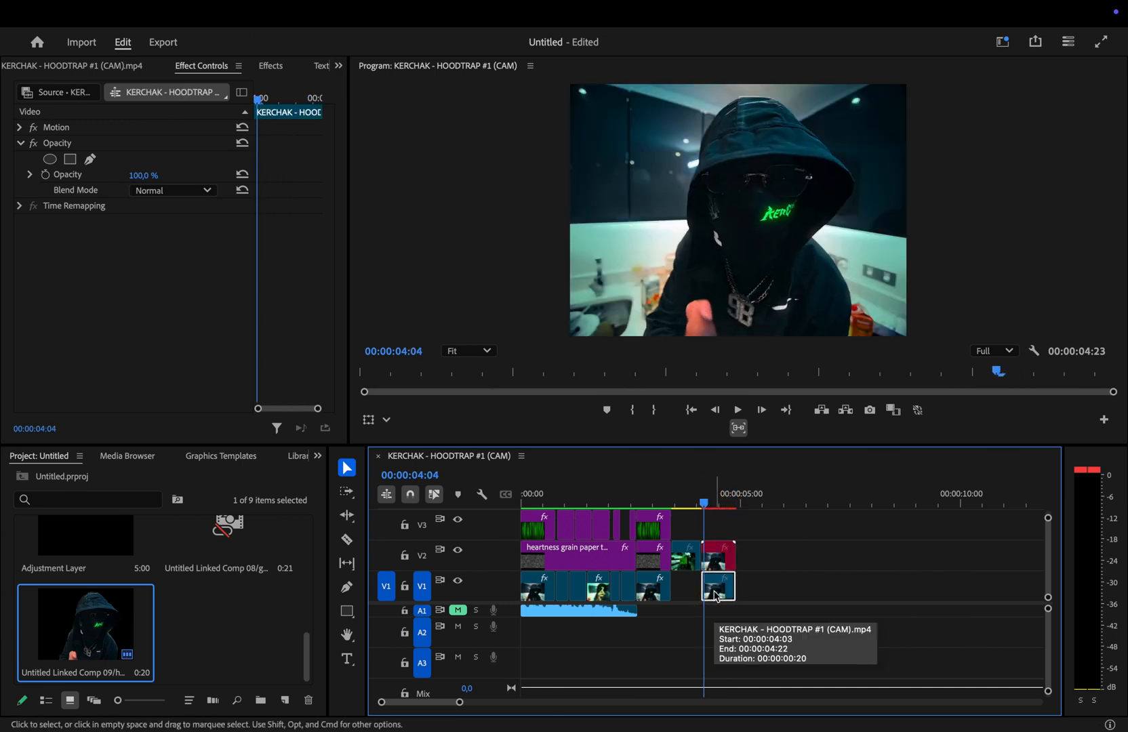
pyautogui.click(271, 65)
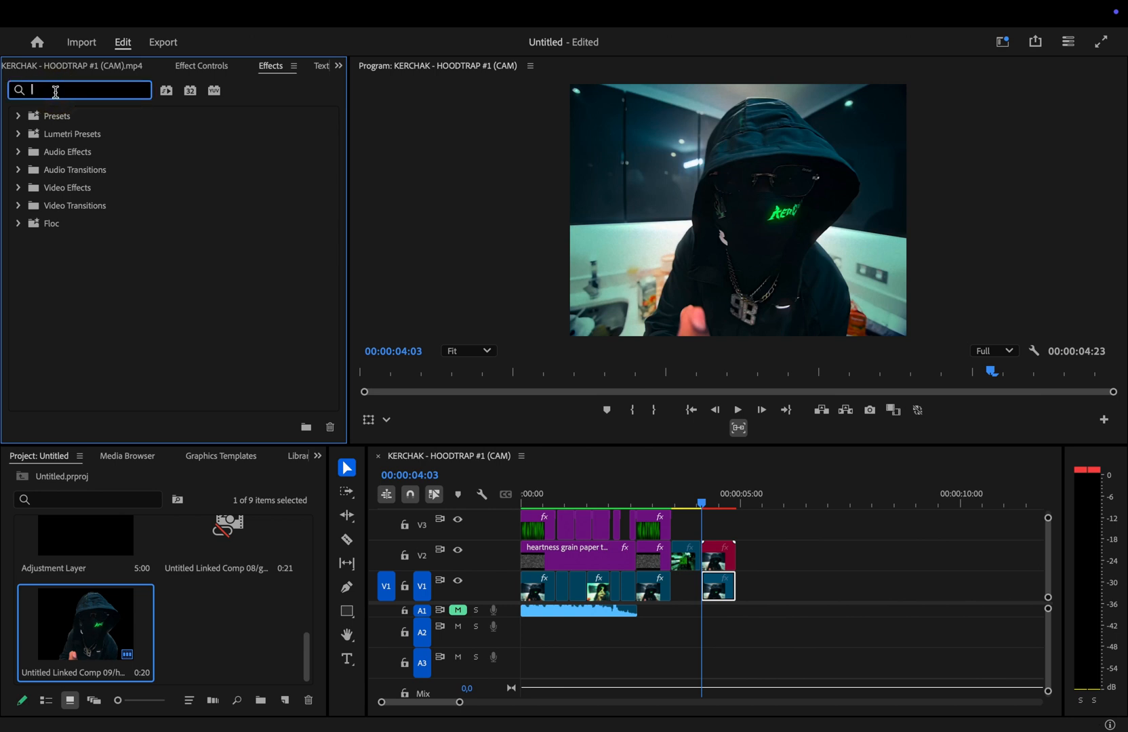
# Step: Apply the heartness NightVision and colour-noise flicker presets to the closing shot and cutout clip
pyautogui.write('nigh')
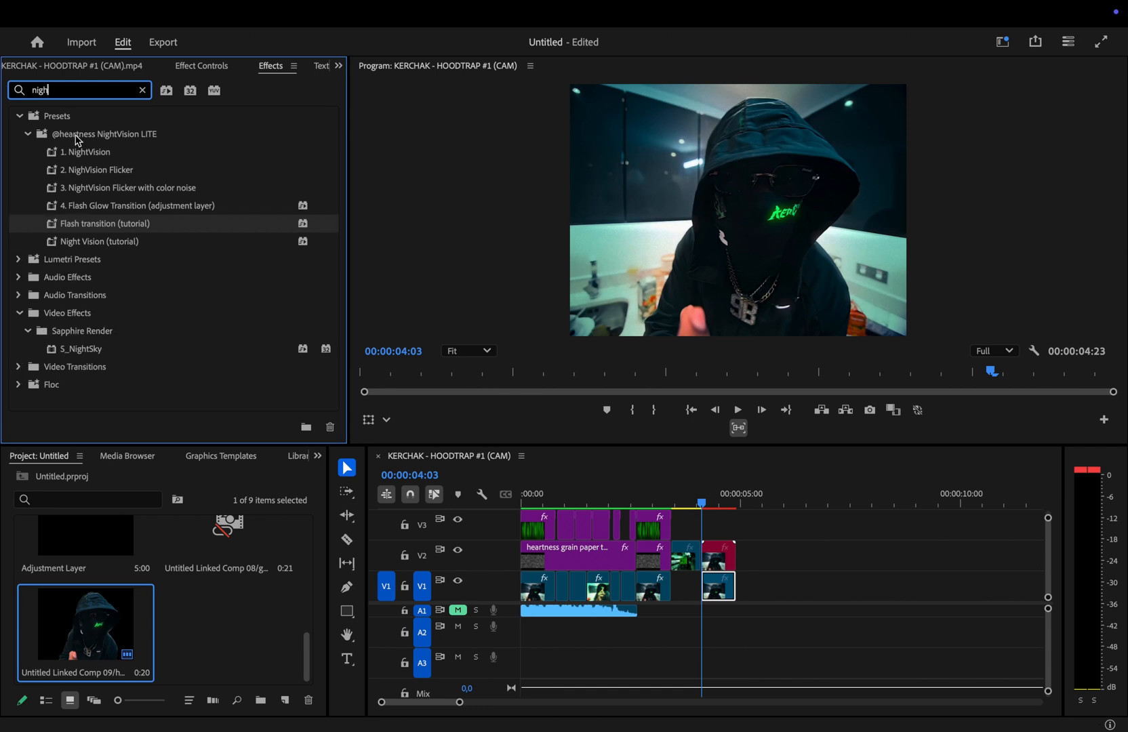
pyautogui.moveTo(122, 132)
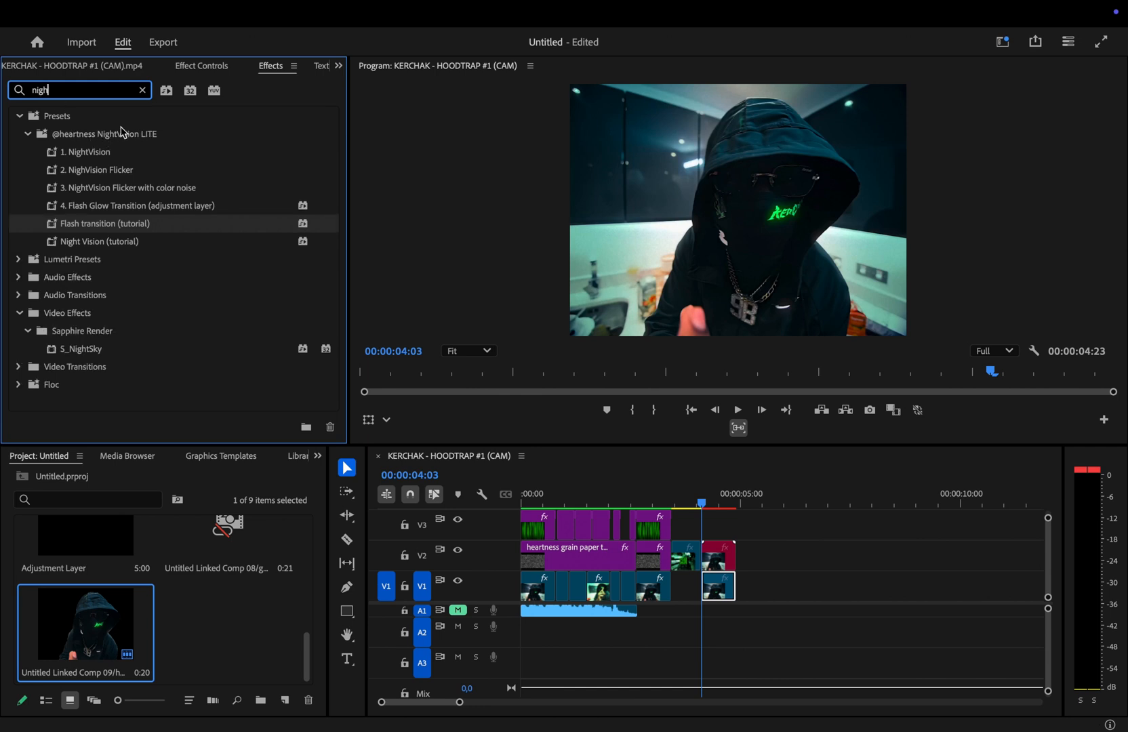
pyautogui.moveTo(179, 160)
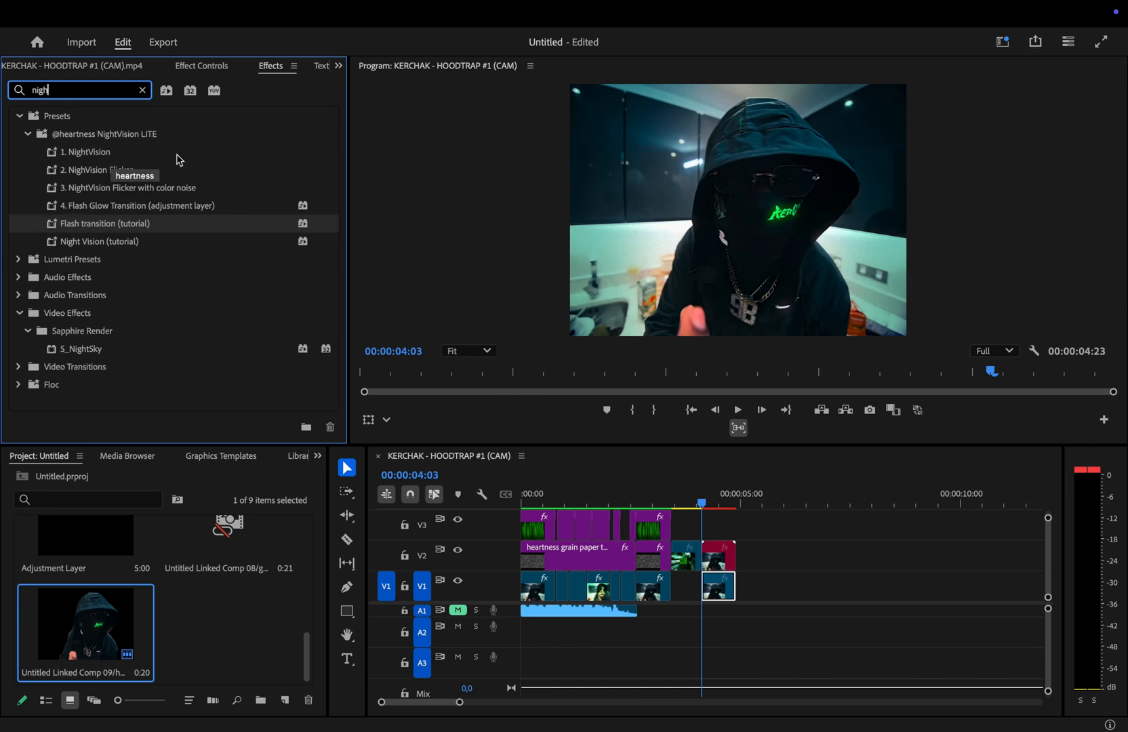
pyautogui.moveTo(198, 136)
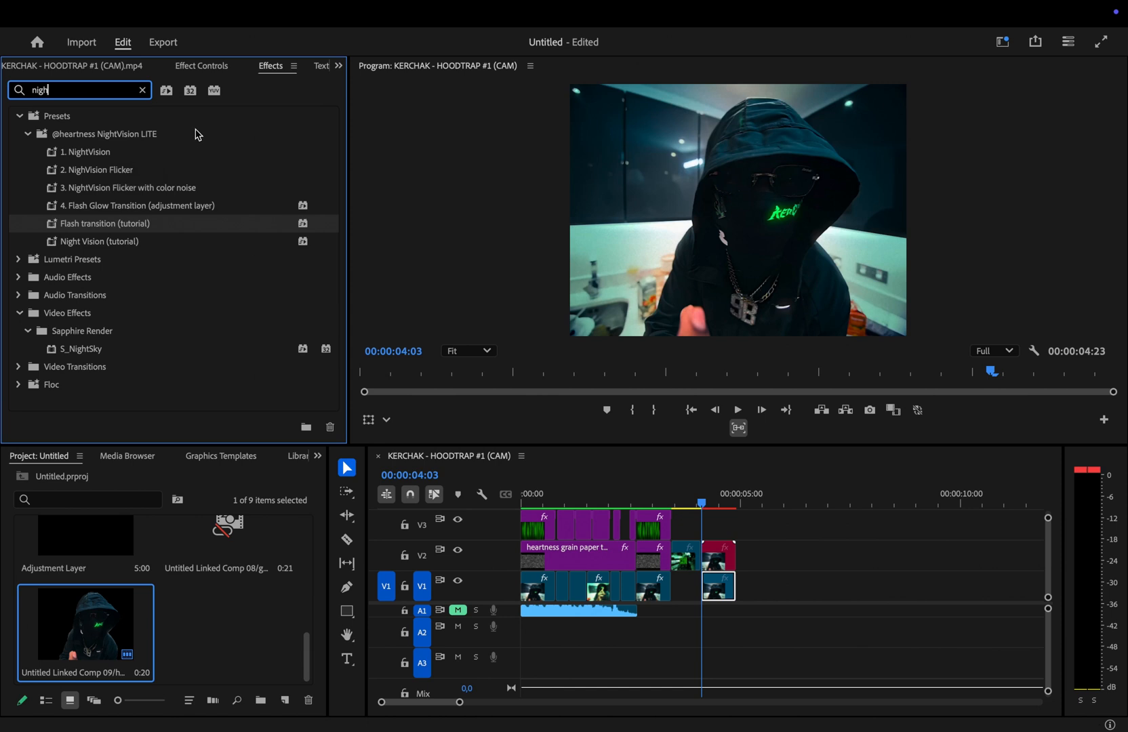
pyautogui.click(90, 152)
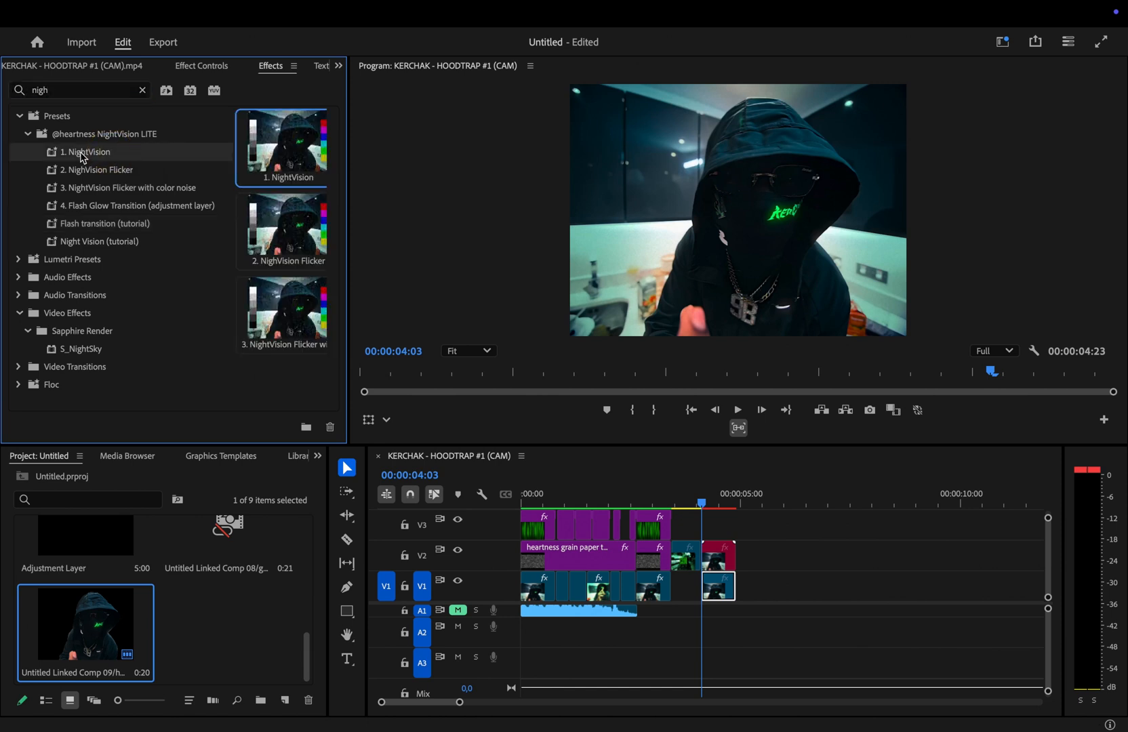
pyautogui.moveTo(86, 152); pyautogui.dragTo(716, 585)
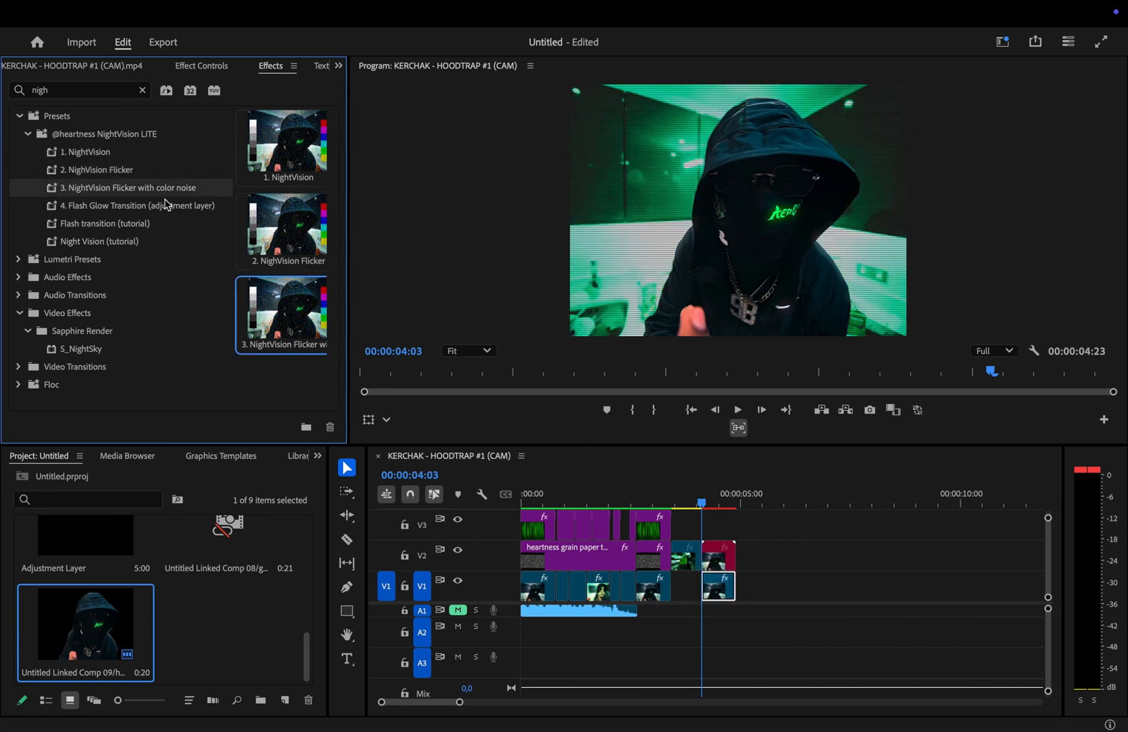
pyautogui.moveTo(164, 203); pyautogui.dragTo(742, 563)
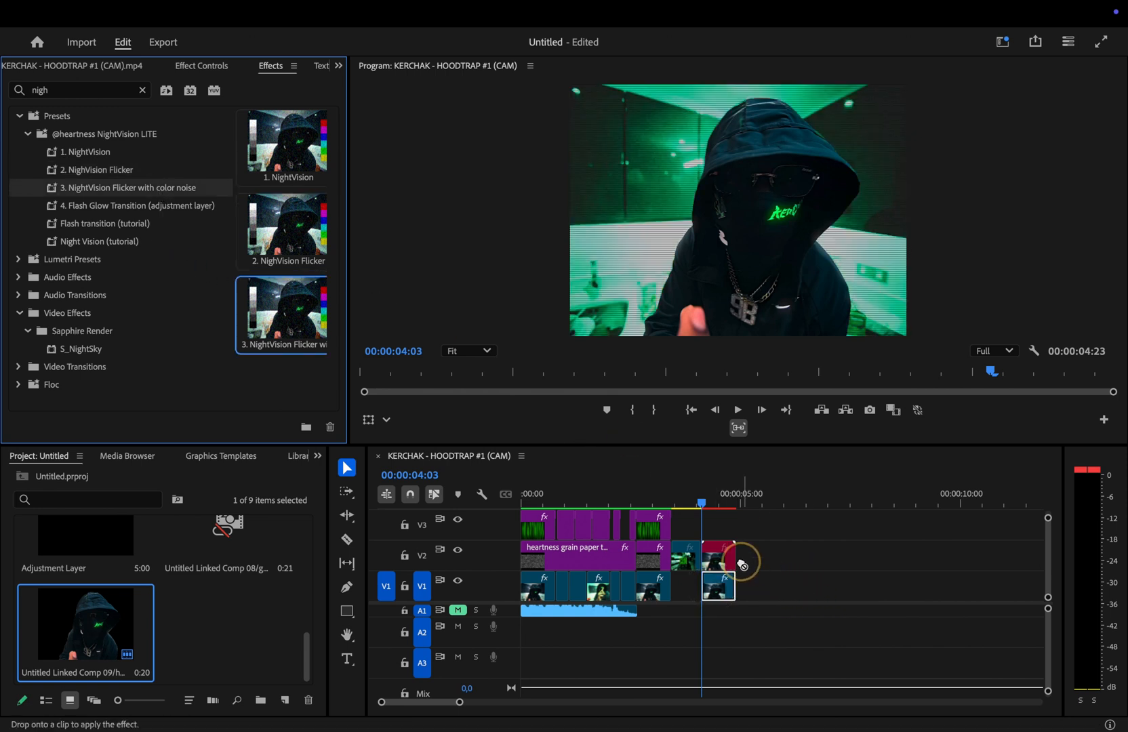
pyautogui.moveTo(281, 315); pyautogui.dragTo(717, 556)
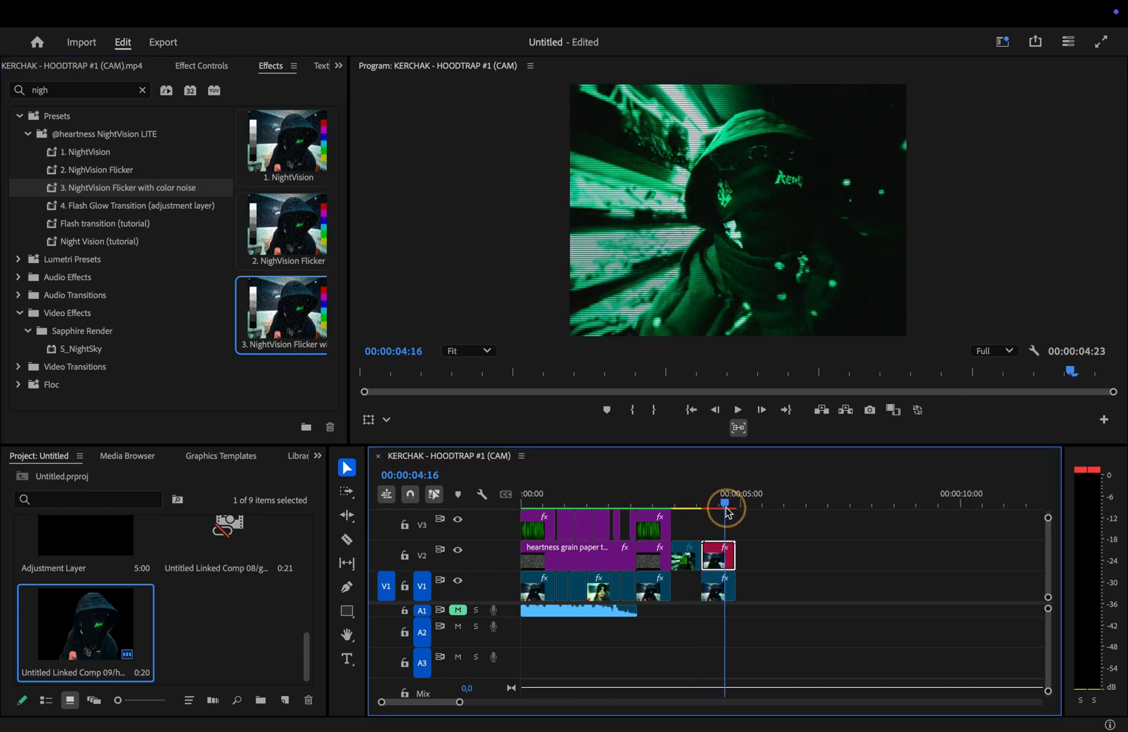
pyautogui.moveTo(724, 503); pyautogui.dragTo(704, 503)
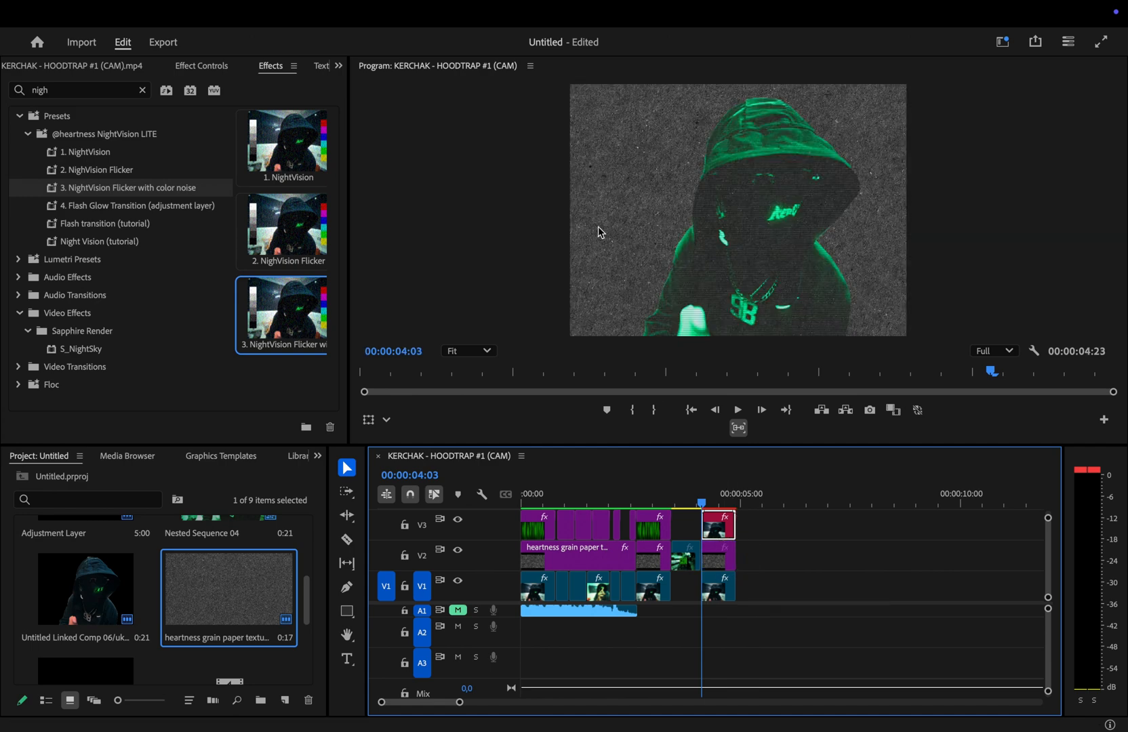
pyautogui.moveTo(629, 228)
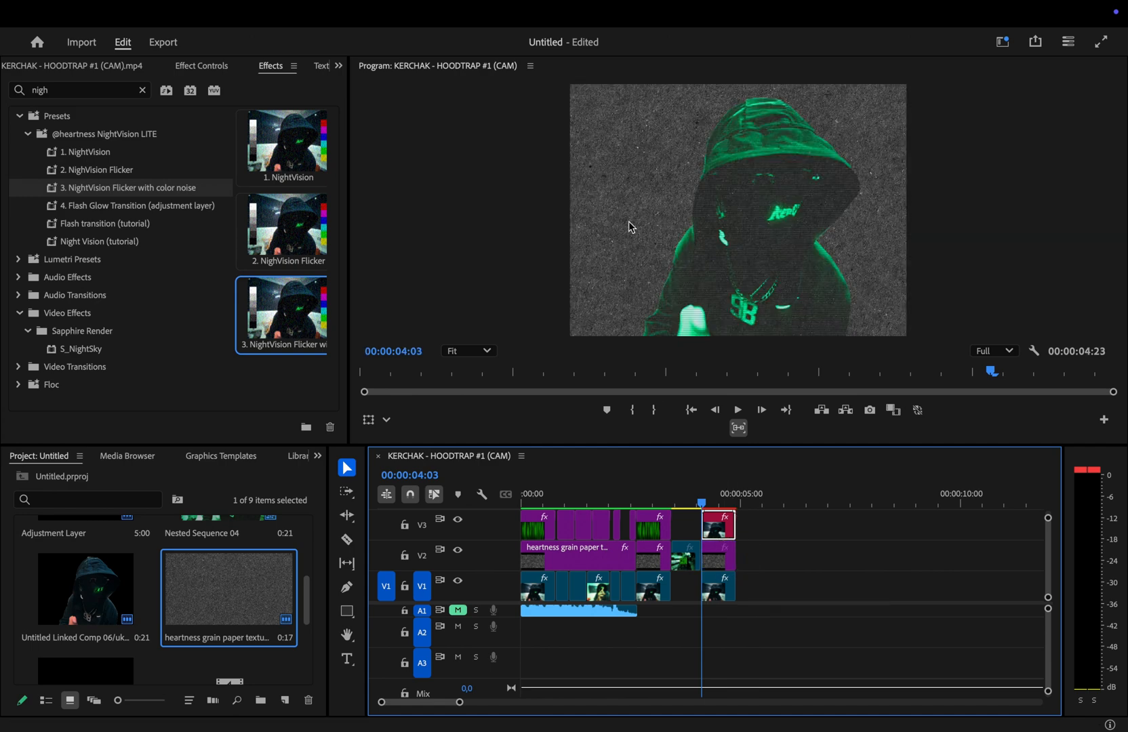
pyautogui.moveTo(727, 556)
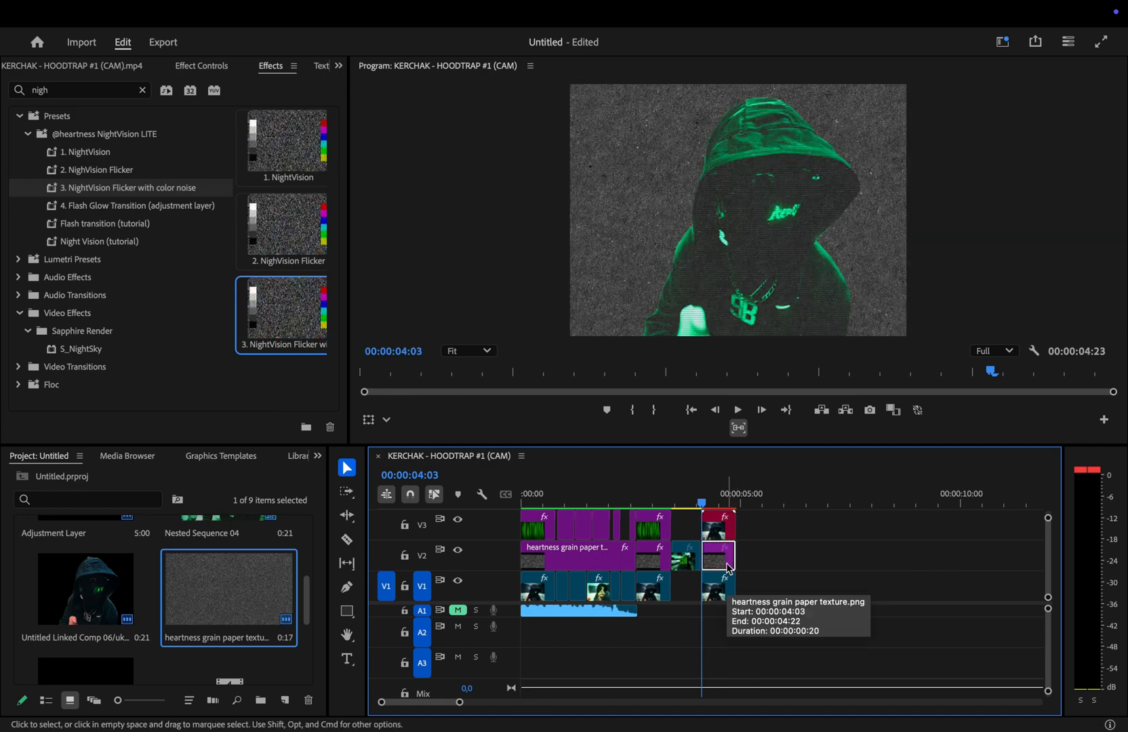
# Step: Set the grain texture clip's Opacity blend mode to Overlay and preview near five seconds
pyautogui.click(202, 65)
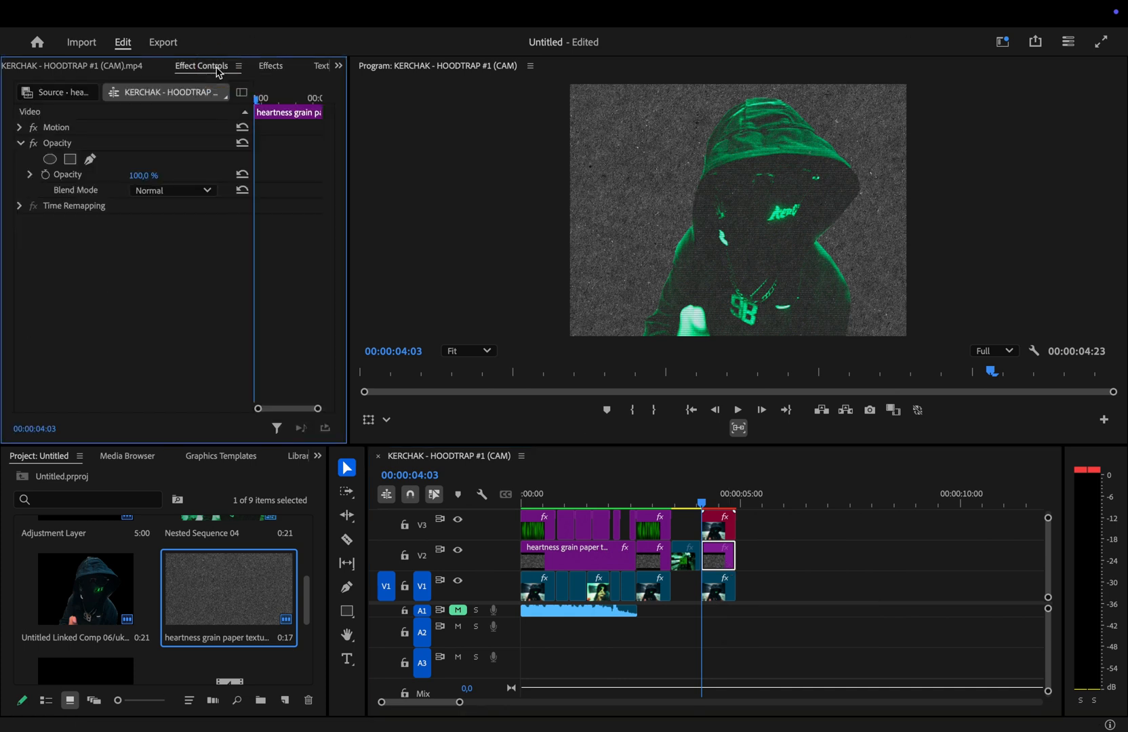
pyautogui.moveTo(180, 208)
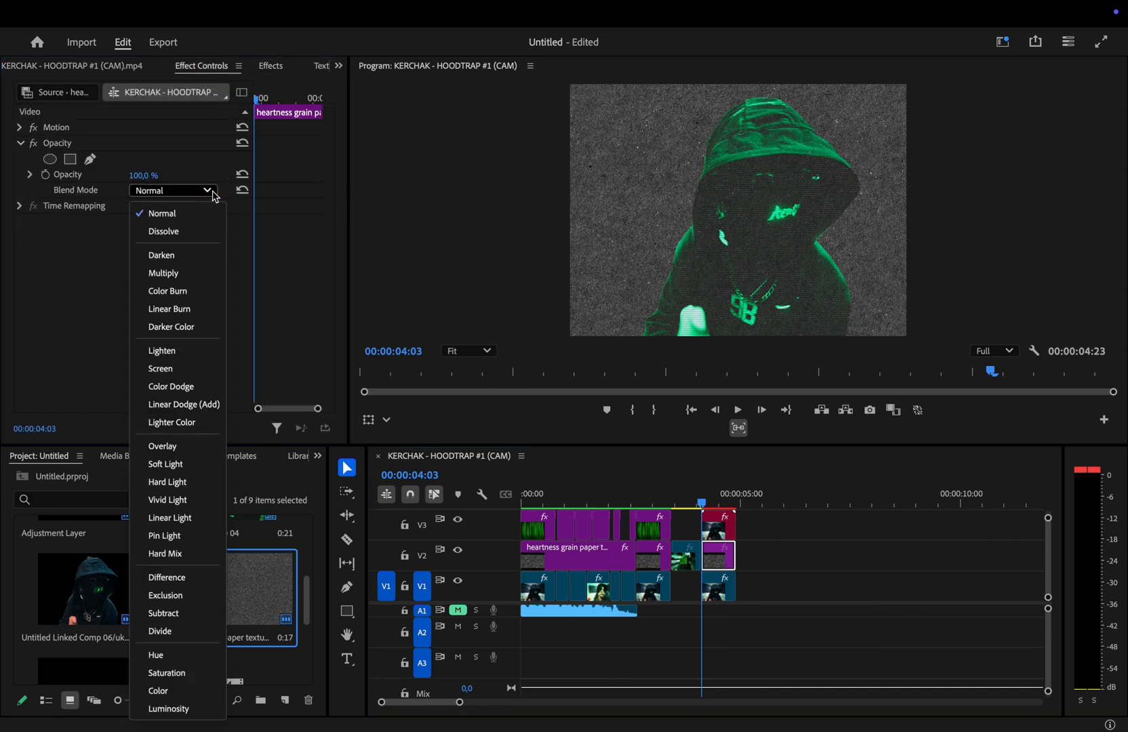
pyautogui.click(161, 448)
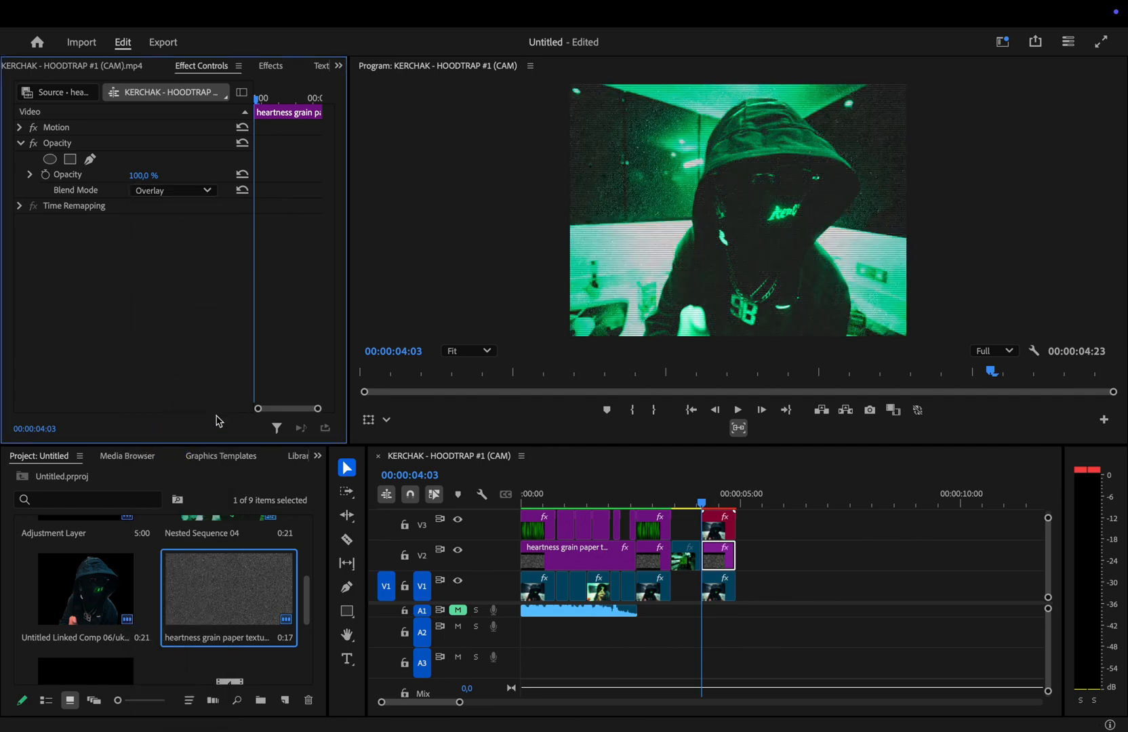
pyautogui.click(727, 503)
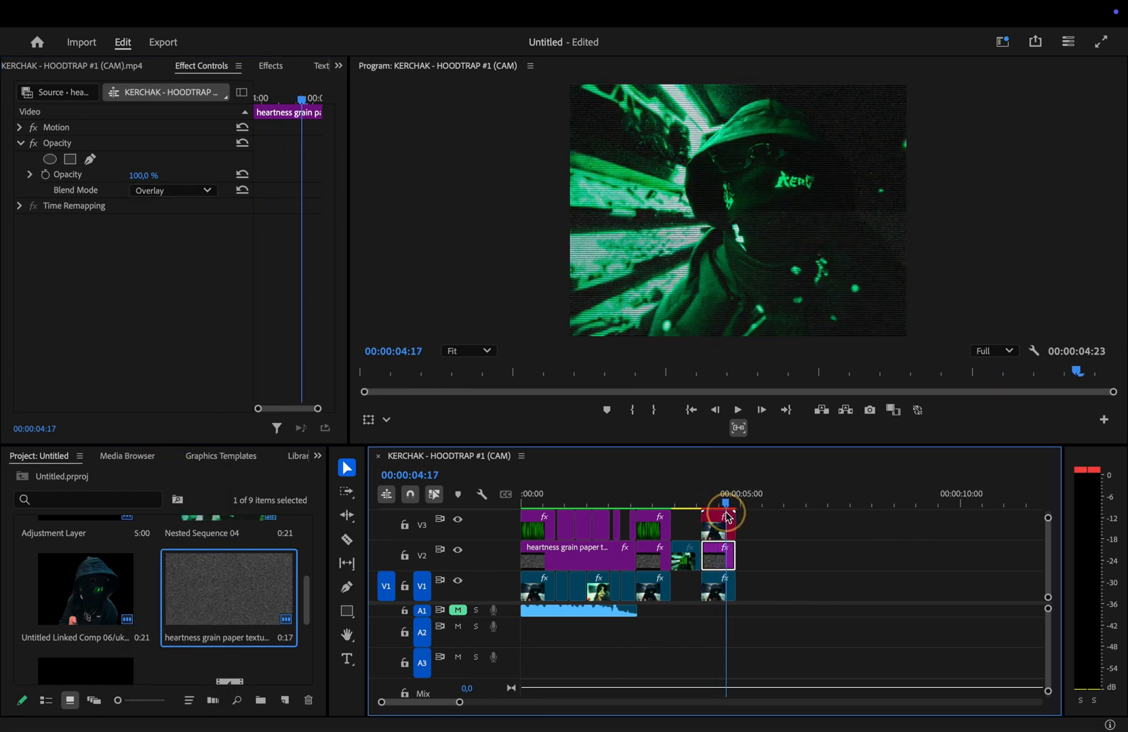
pyautogui.moveTo(727, 503); pyautogui.dragTo(700, 503)
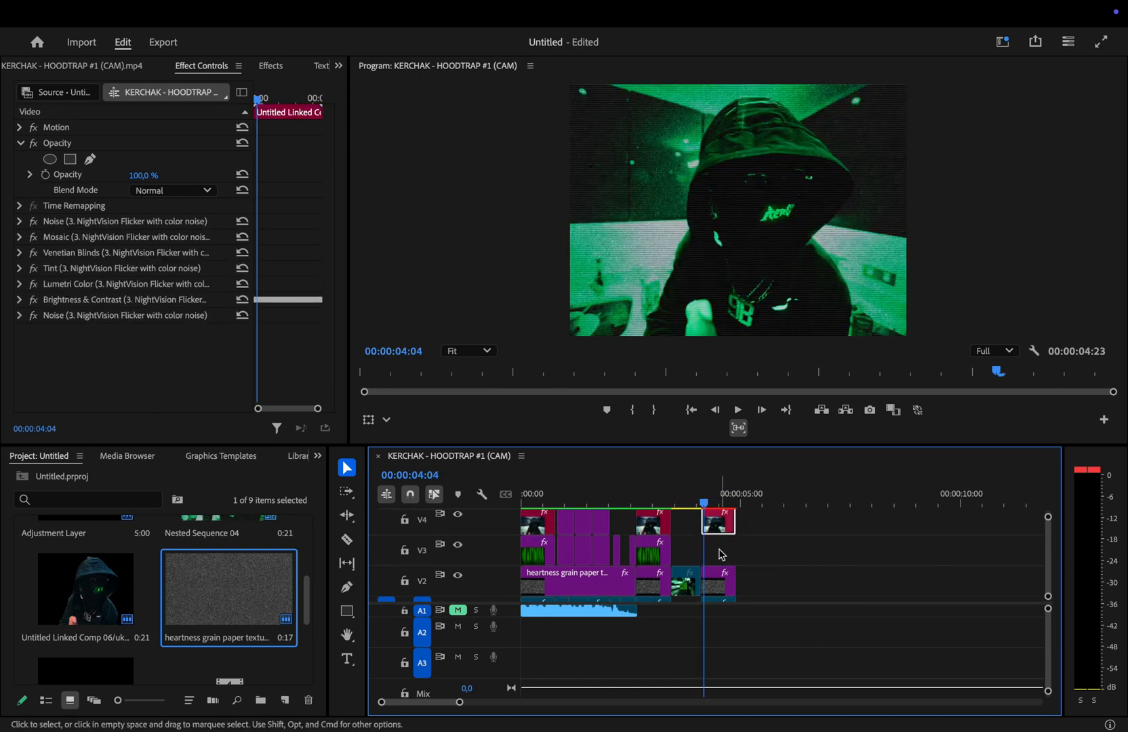
# Step: Add a 'HEARTNESS' title over the closing shot and reveal its font and fill settings
pyautogui.click(347, 659)
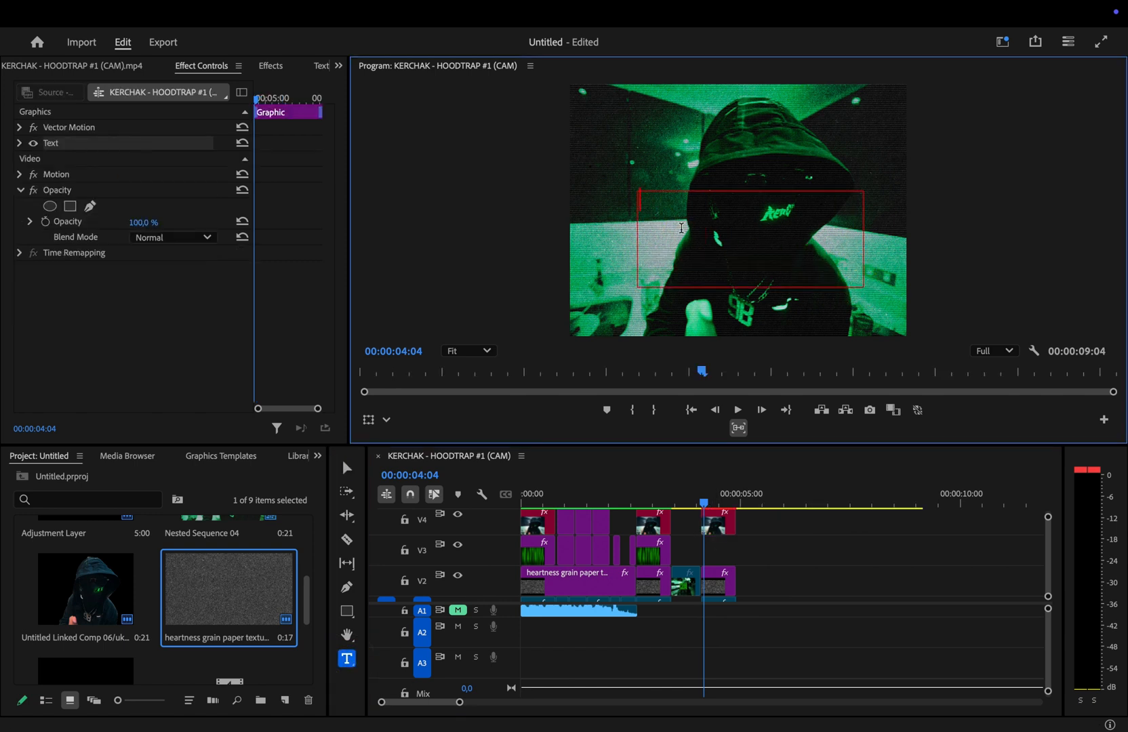
pyautogui.write('HE')
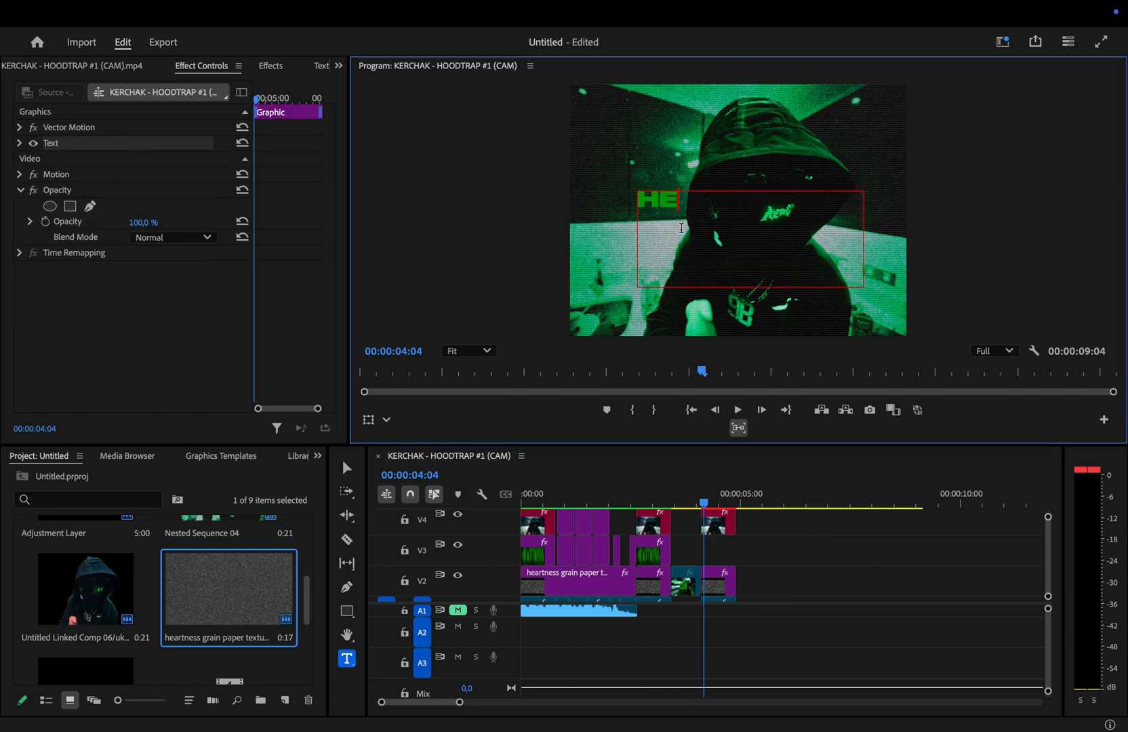
pyautogui.write('HEARTNESS')
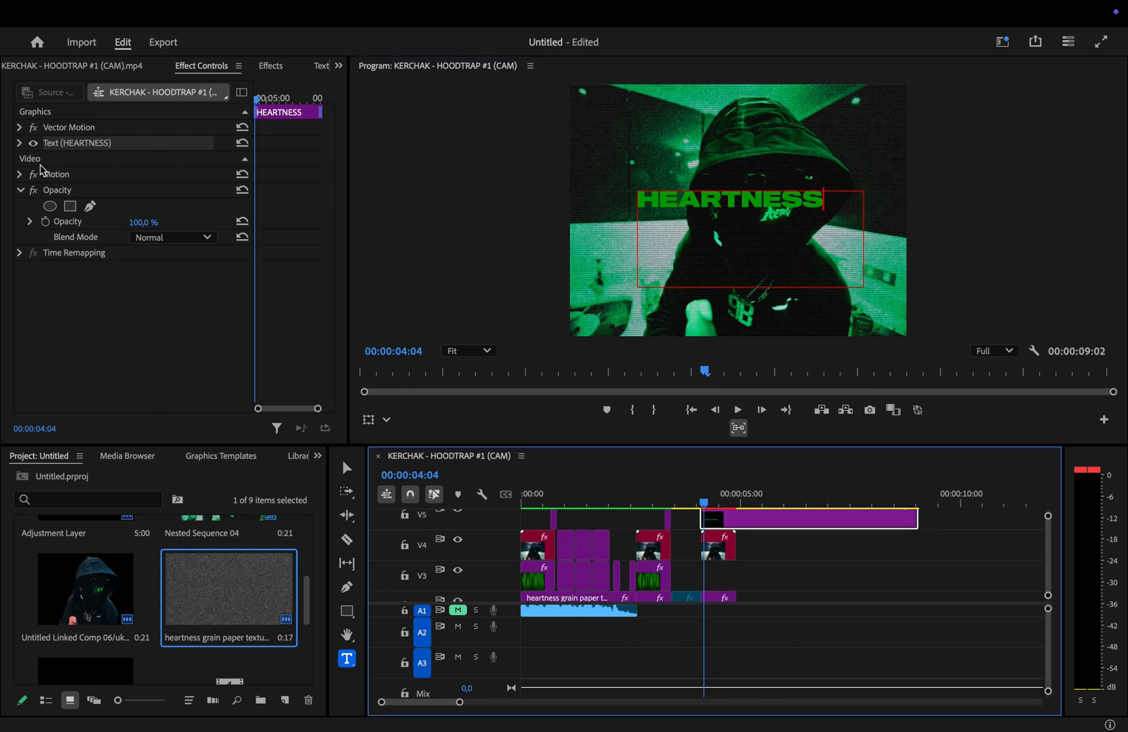
pyautogui.click(19, 144)
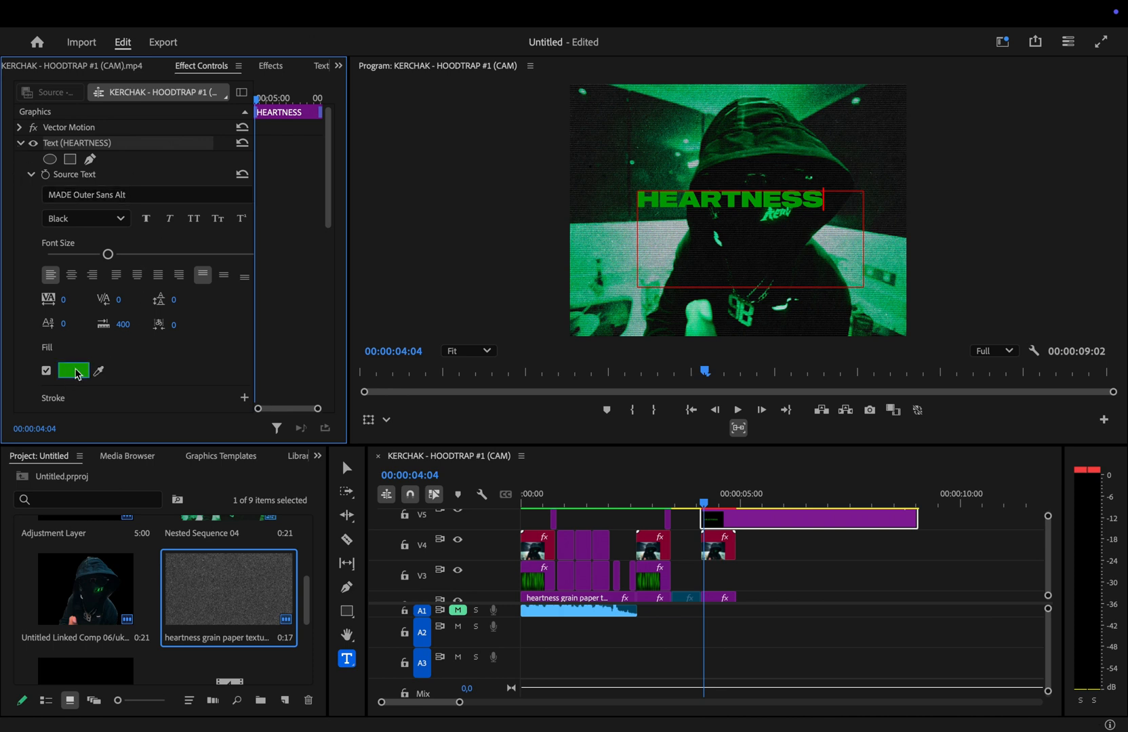
# Step: Unlink Uniform Scale and stretch the title to Vertical Scale 1163, Horizontal 165, repositioned in frame
pyautogui.click(73, 370)
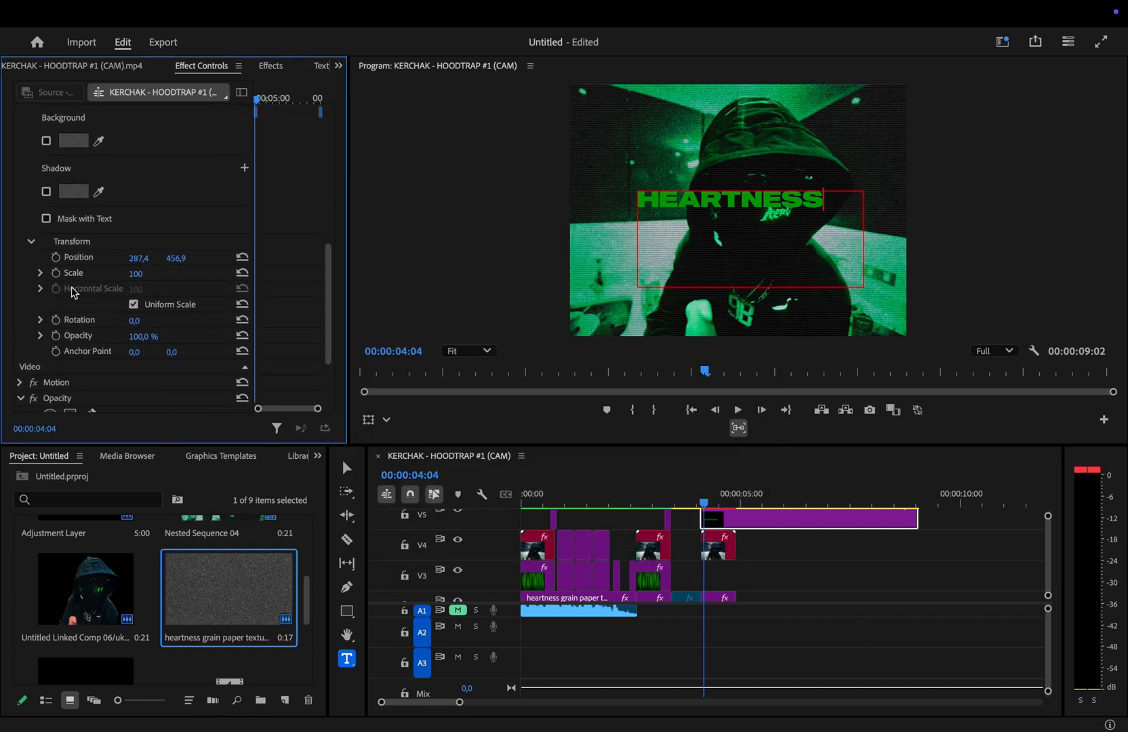
pyautogui.click(134, 304)
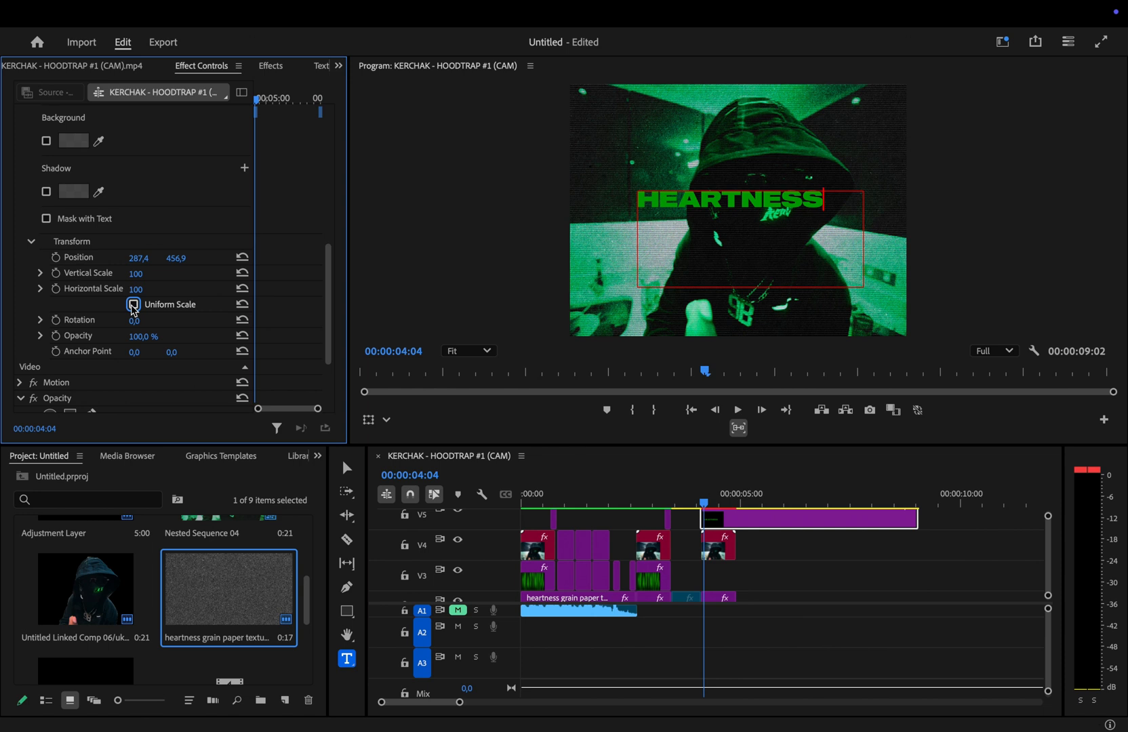
pyautogui.click(133, 304)
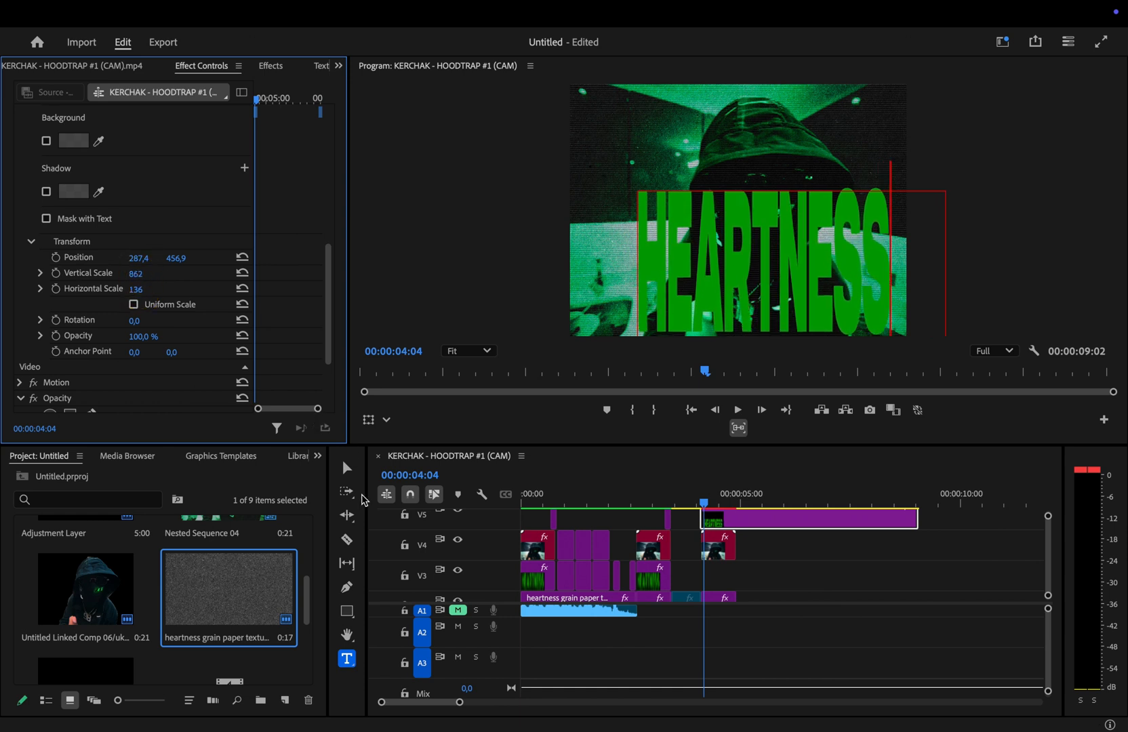
pyautogui.moveTo(720, 252); pyautogui.dragTo(712, 208)
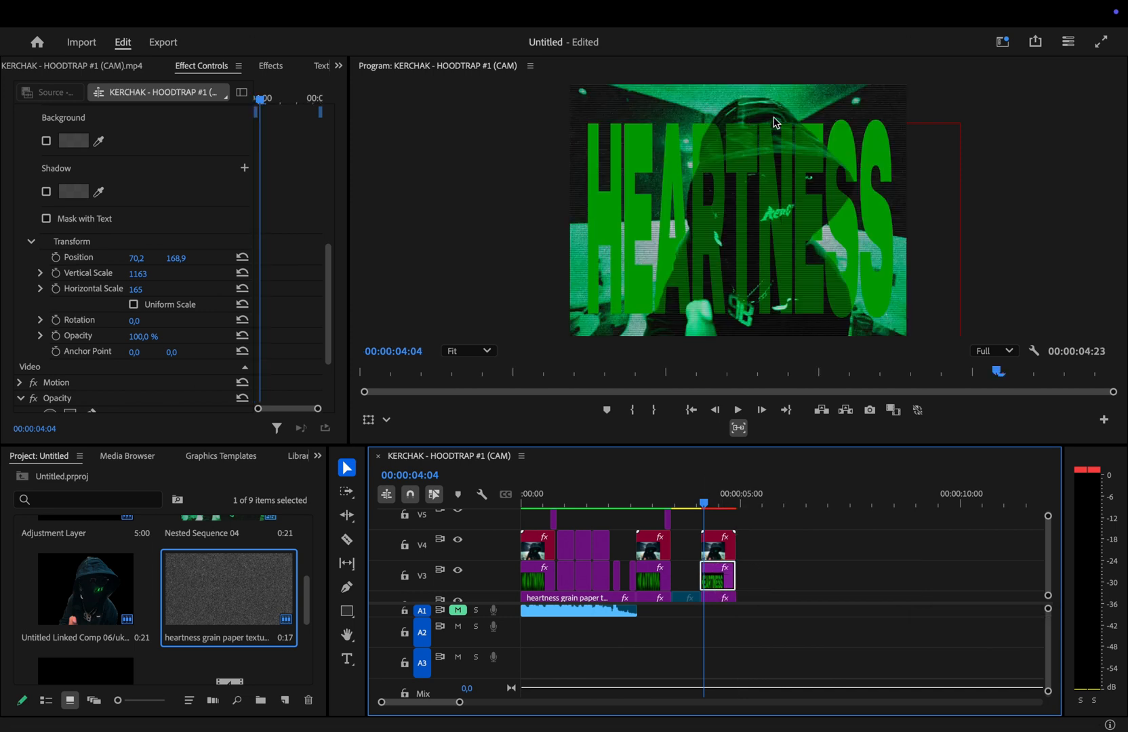
pyautogui.moveTo(742, 104)
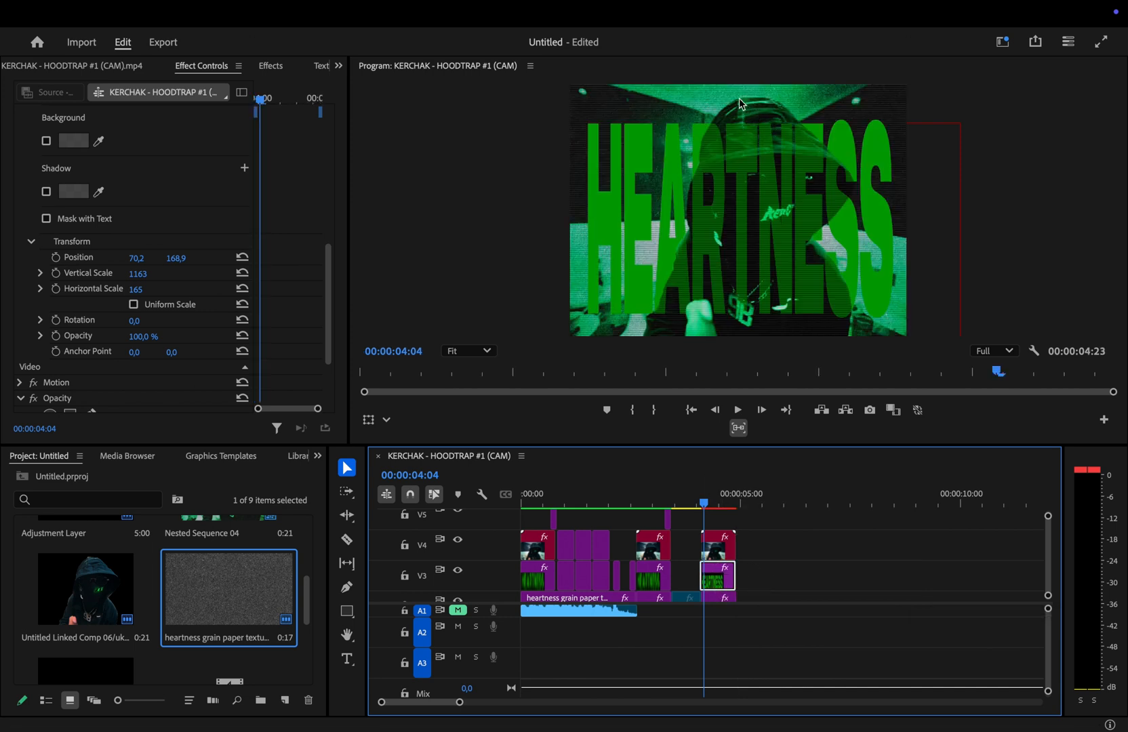
# Step: Switch off Venetian Blinds on the final V4 nightvision clip and preview its ending
pyautogui.click(717, 541)
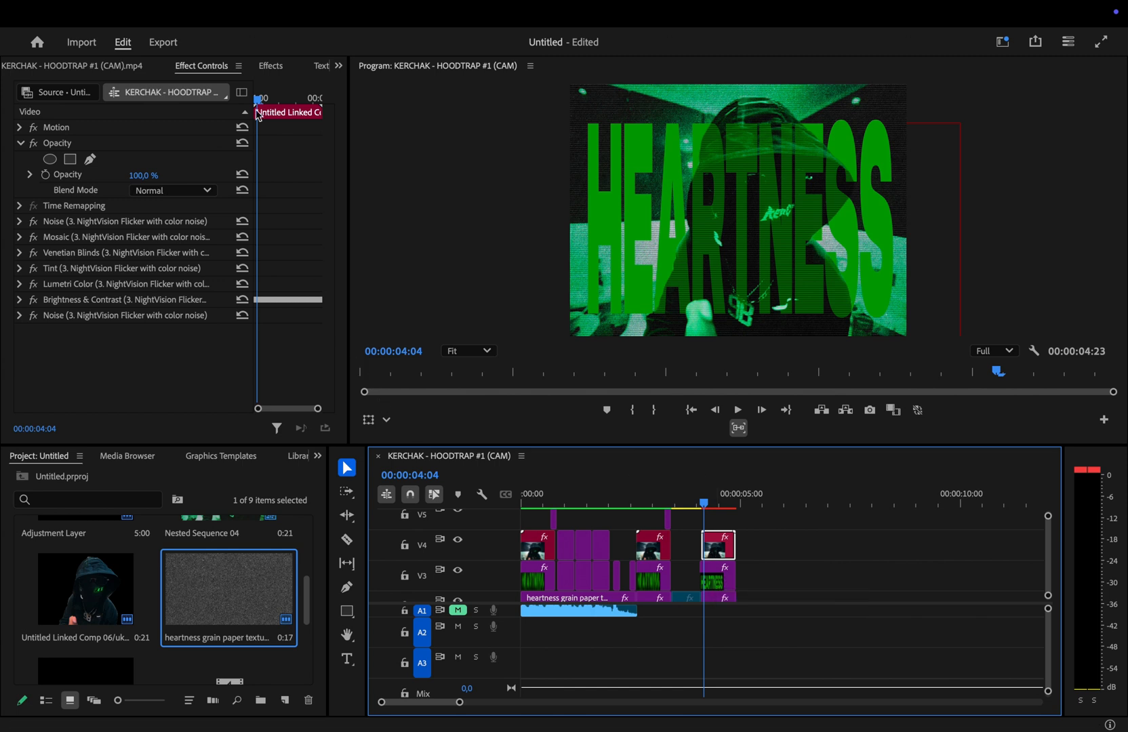
pyautogui.moveTo(44, 263)
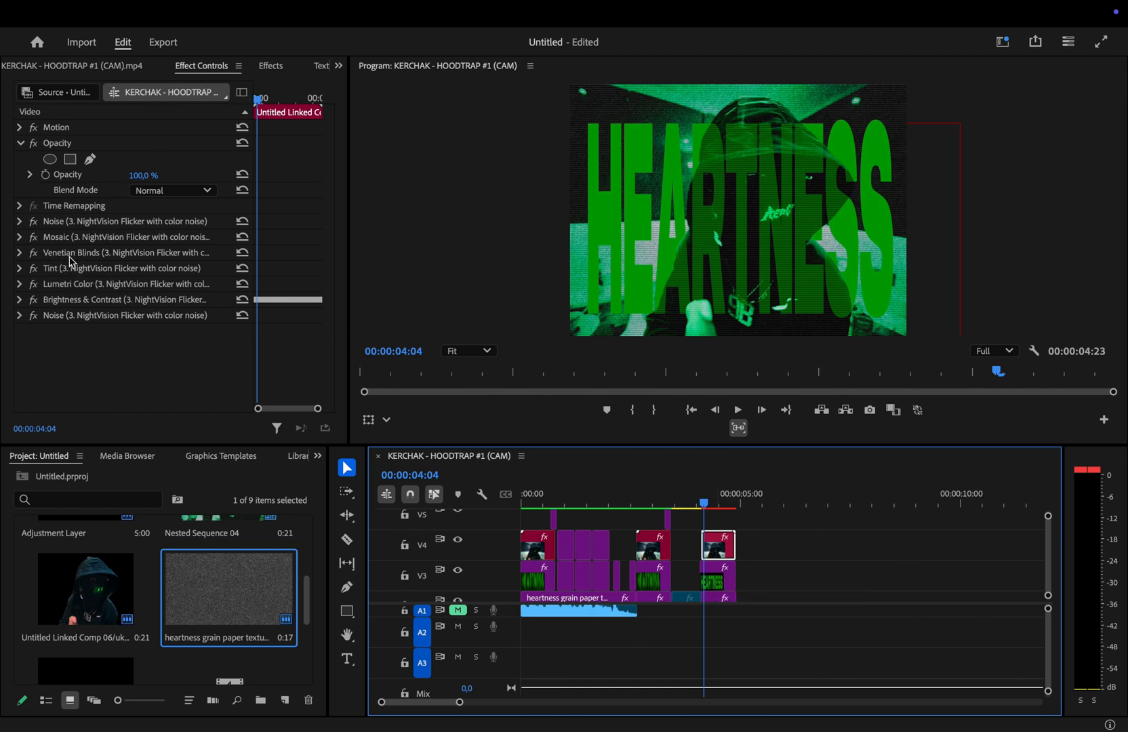
pyautogui.click(33, 252)
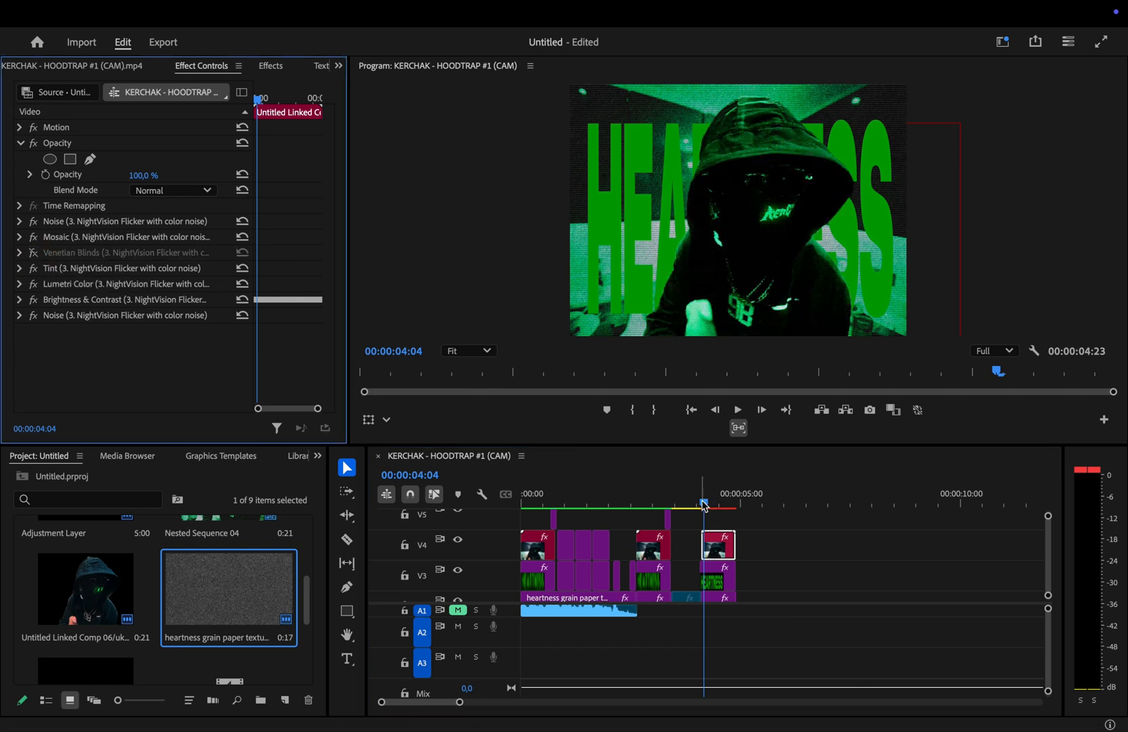
pyautogui.moveTo(704, 503); pyautogui.dragTo(716, 503)
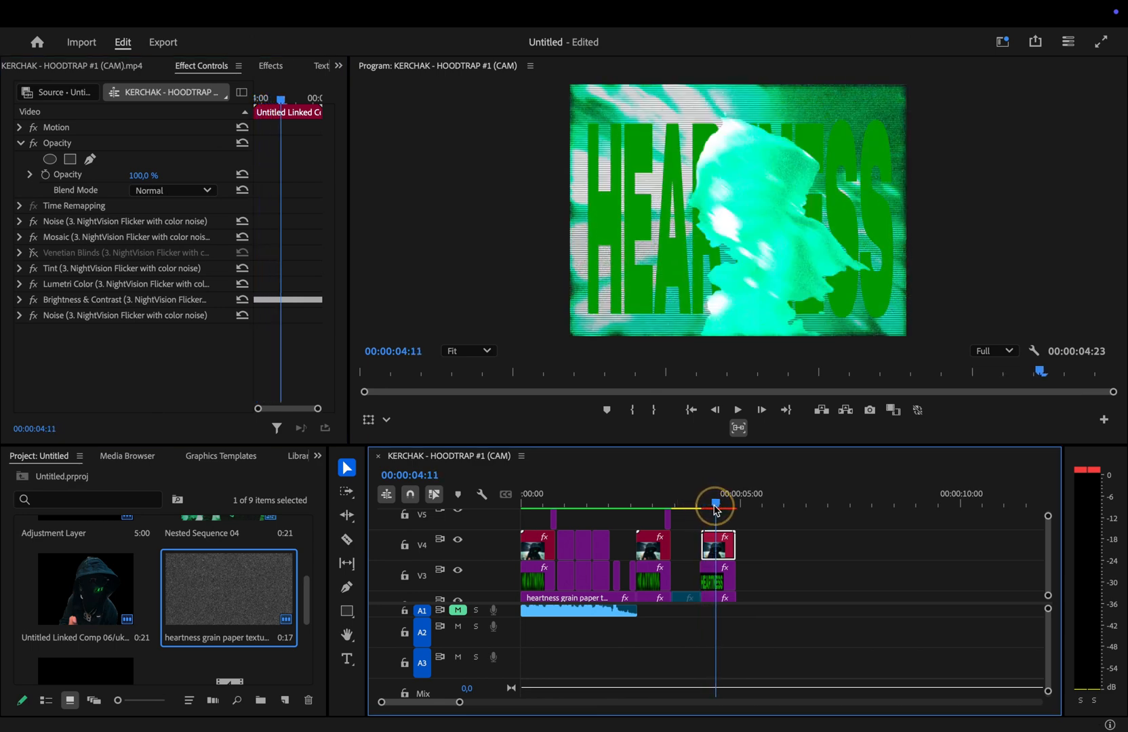
pyautogui.moveTo(714, 507); pyautogui.dragTo(728, 502)
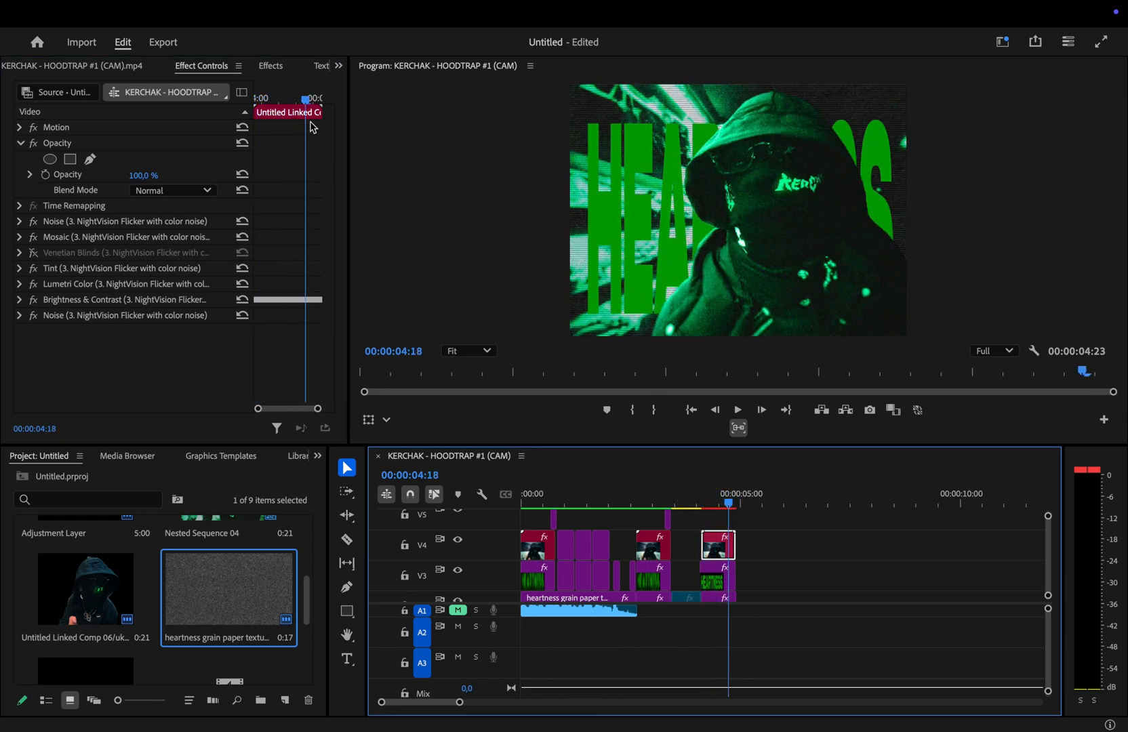
pyautogui.click(271, 65)
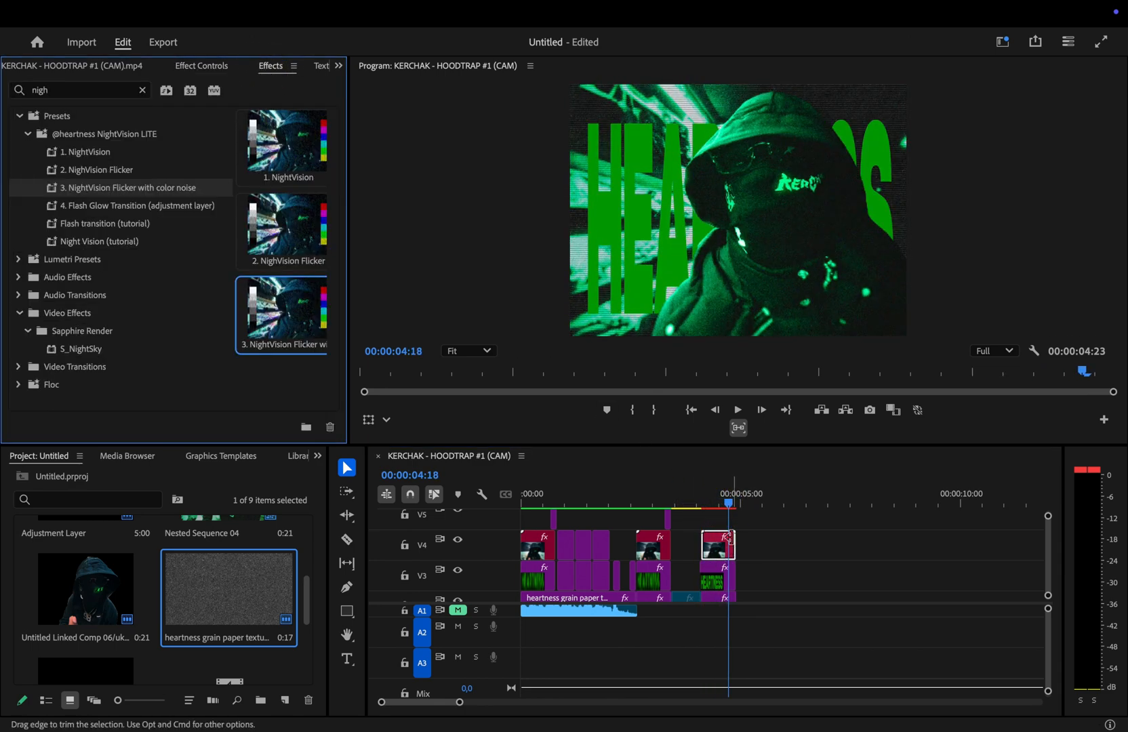
pyautogui.moveTo(730, 501); pyautogui.dragTo(719, 501)
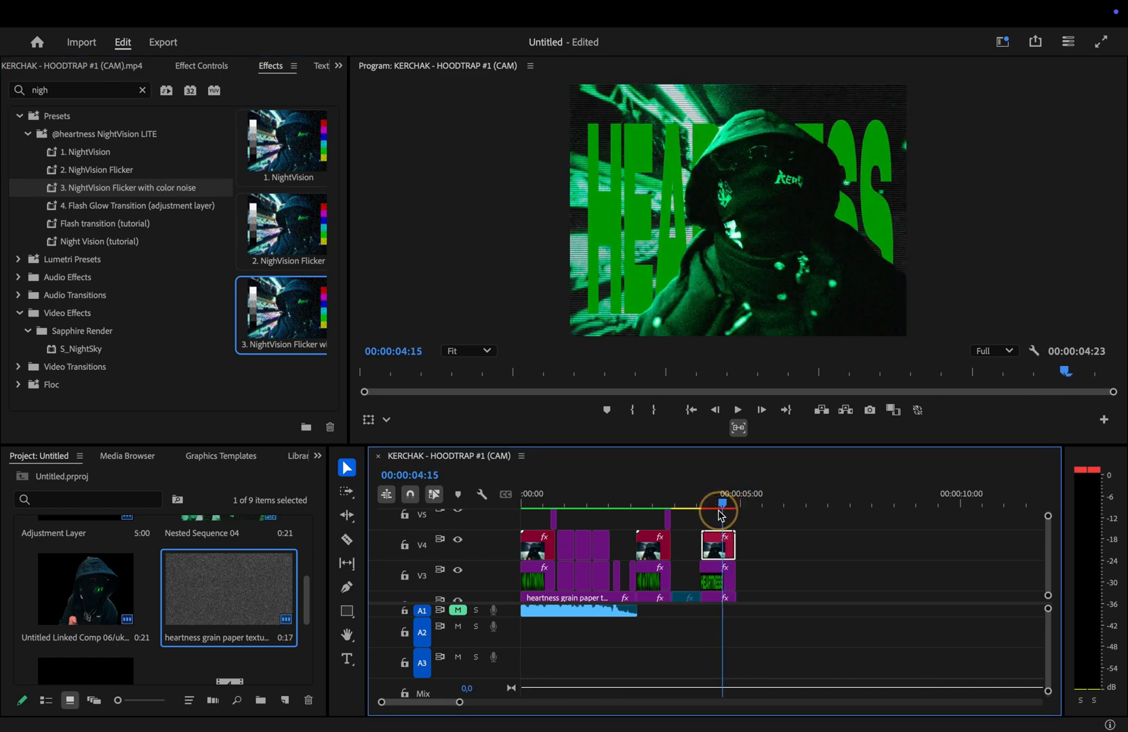
# Step: Create an adjustment layer on V5 at 4:17 carrying the 4. Flash Glow Transition preset
pyautogui.click(285, 702)
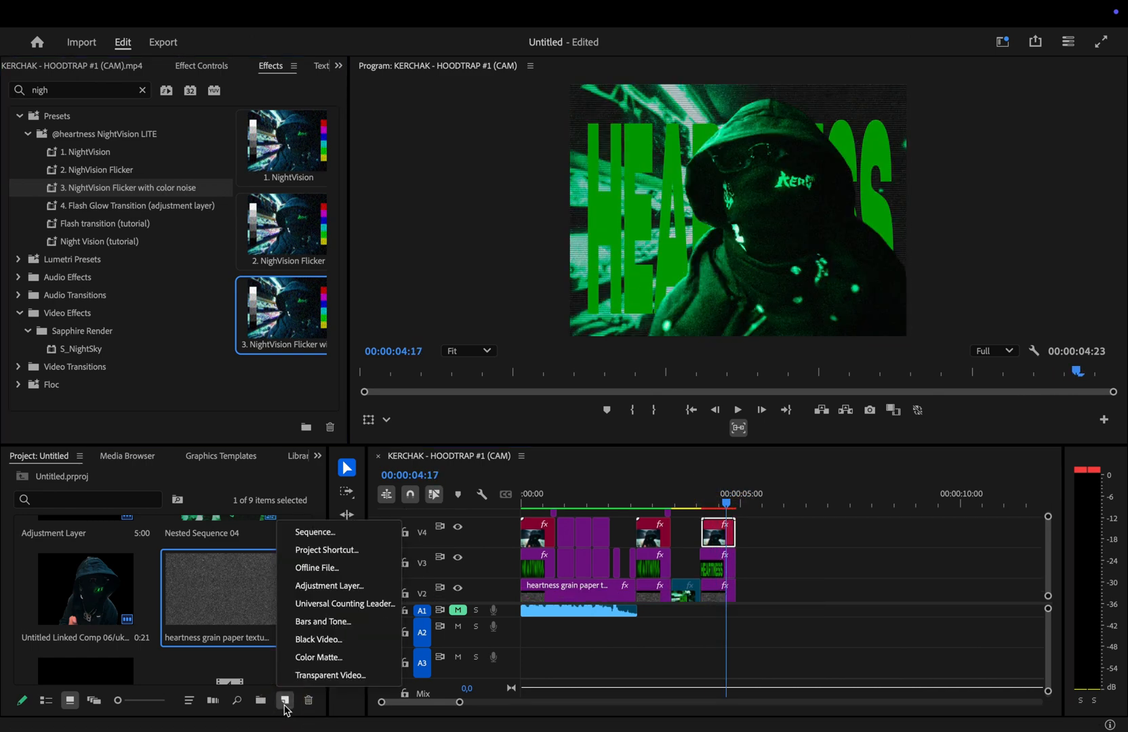
pyautogui.click(331, 586)
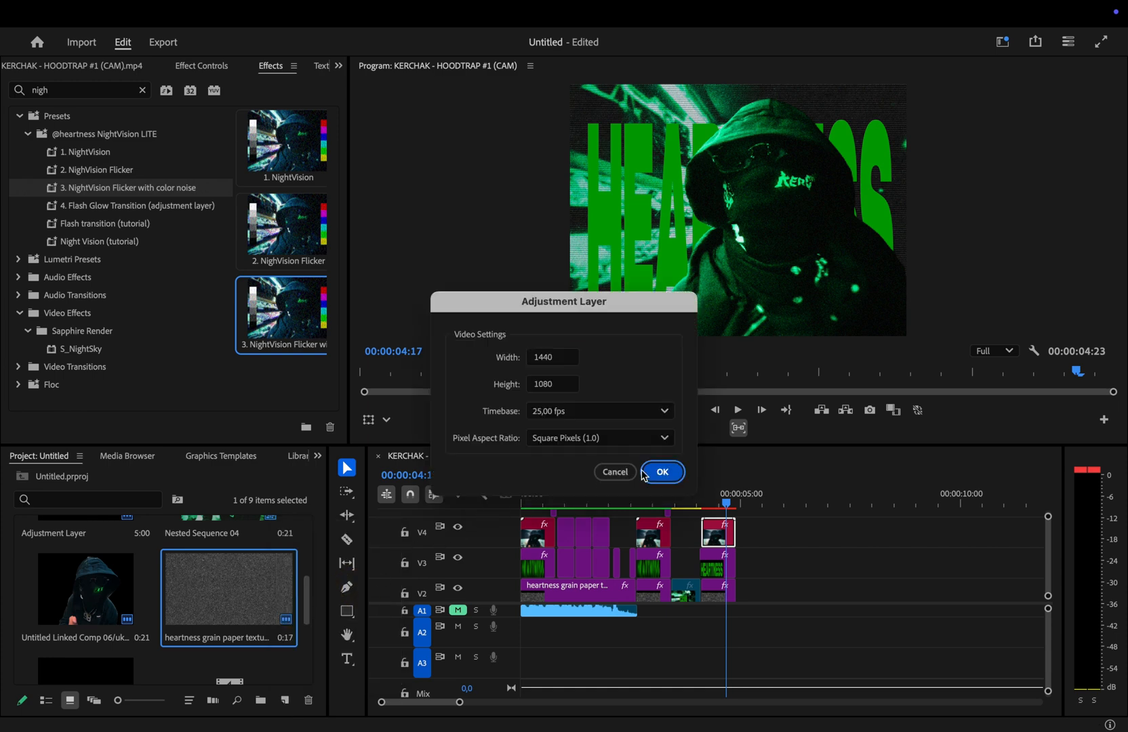
pyautogui.click(661, 474)
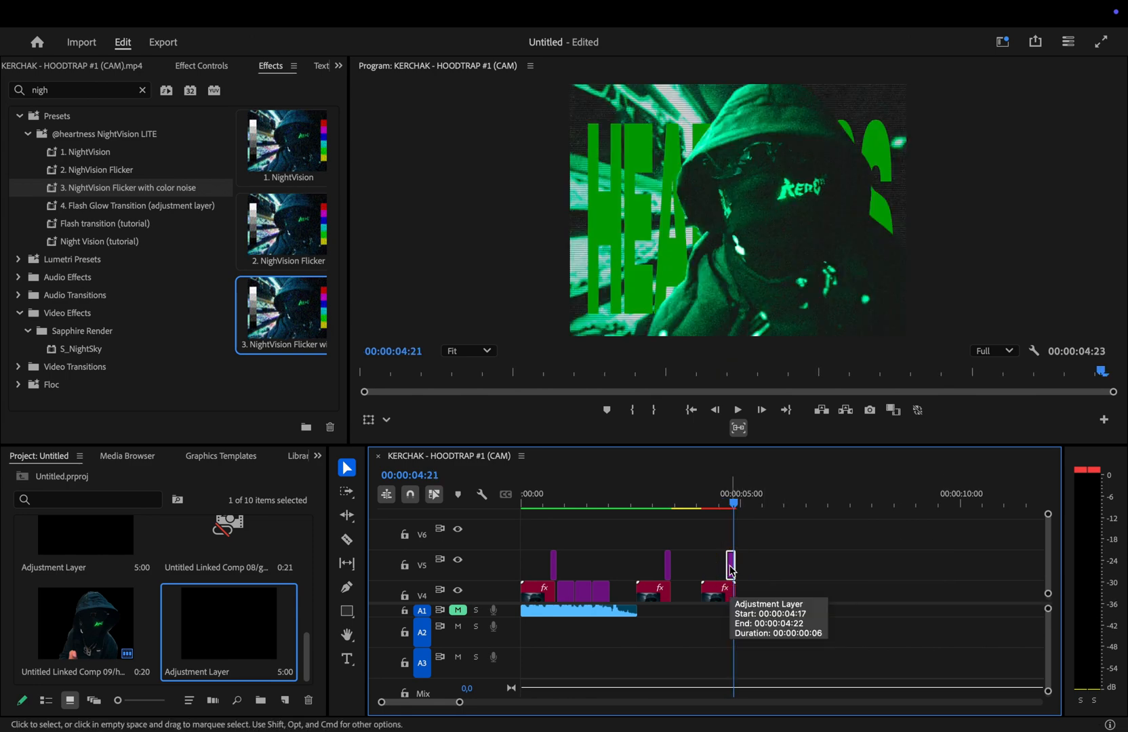
pyautogui.moveTo(177, 232)
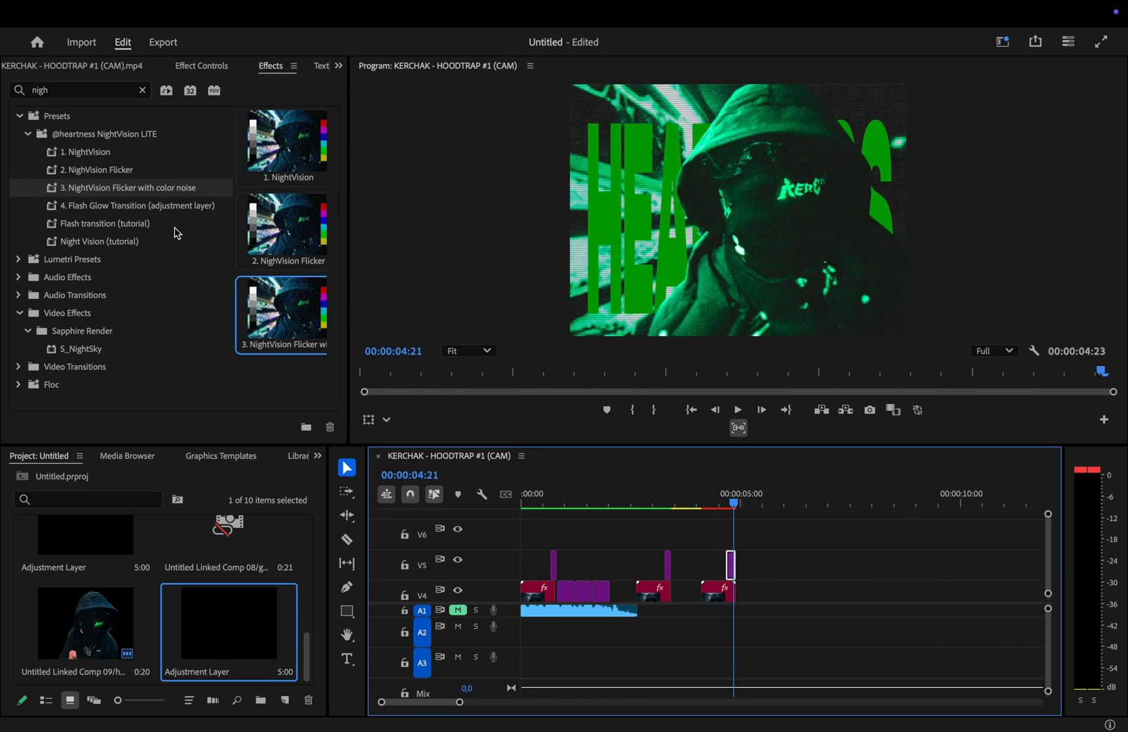
pyautogui.moveTo(132, 214)
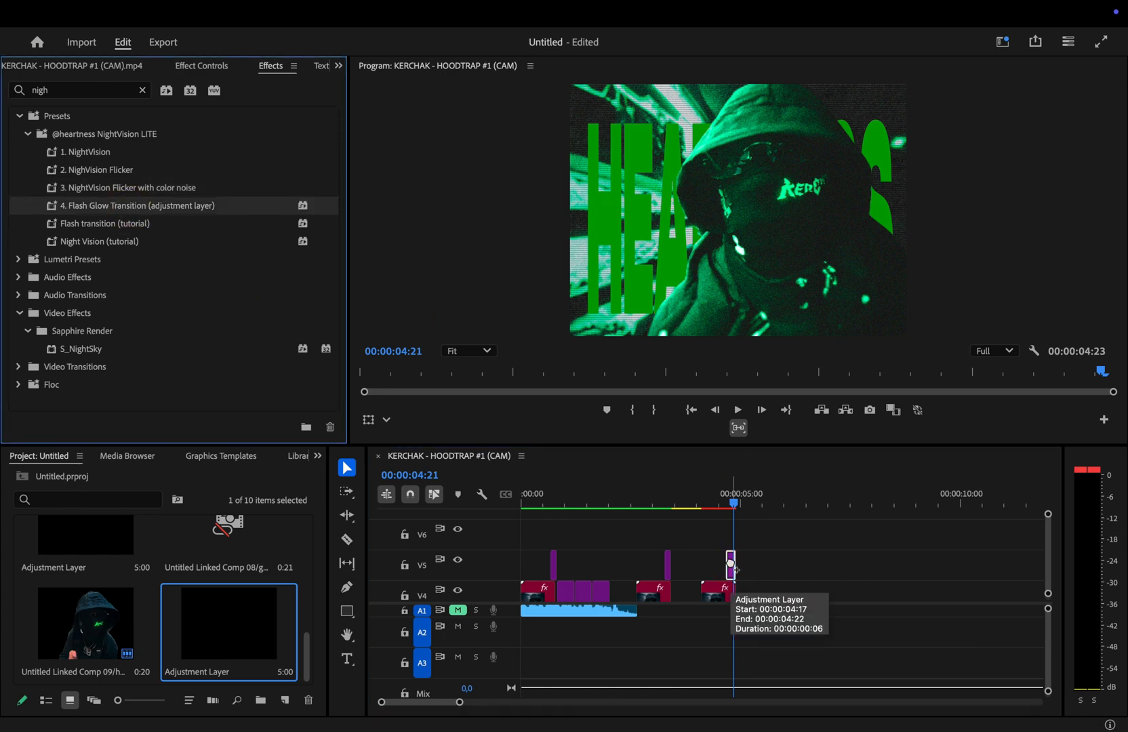
pyautogui.moveTo(735, 503); pyautogui.dragTo(729, 503)
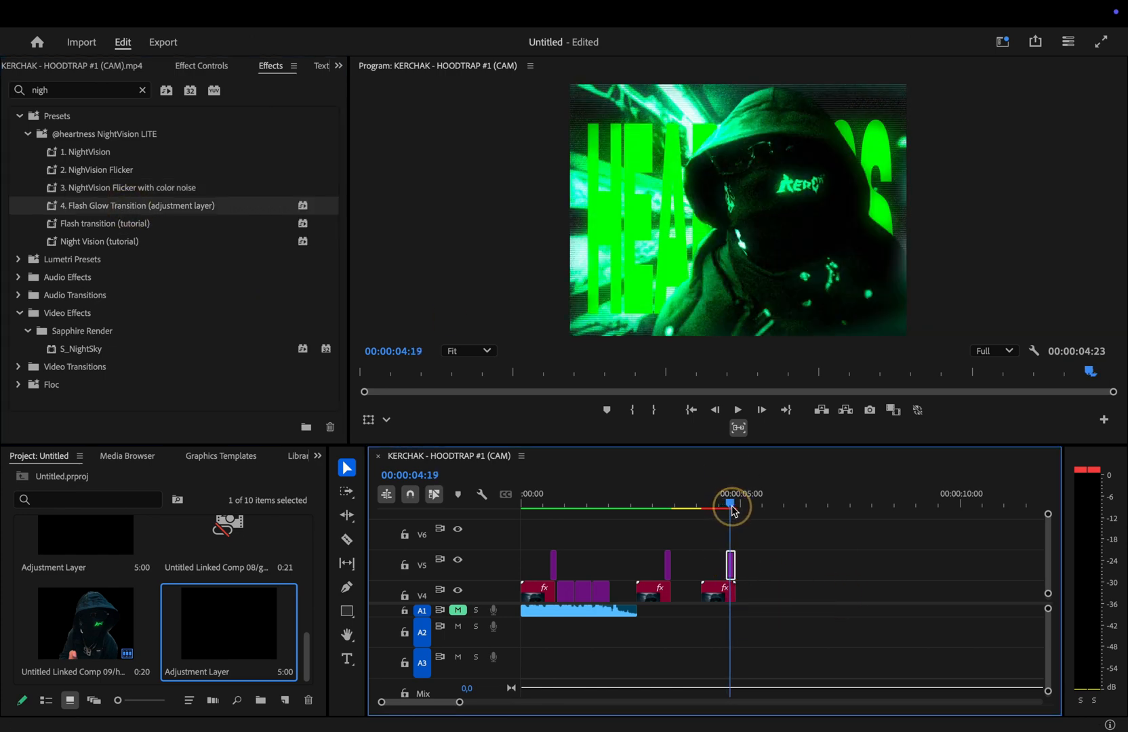
pyautogui.moveTo(732, 507); pyautogui.dragTo(723, 508)
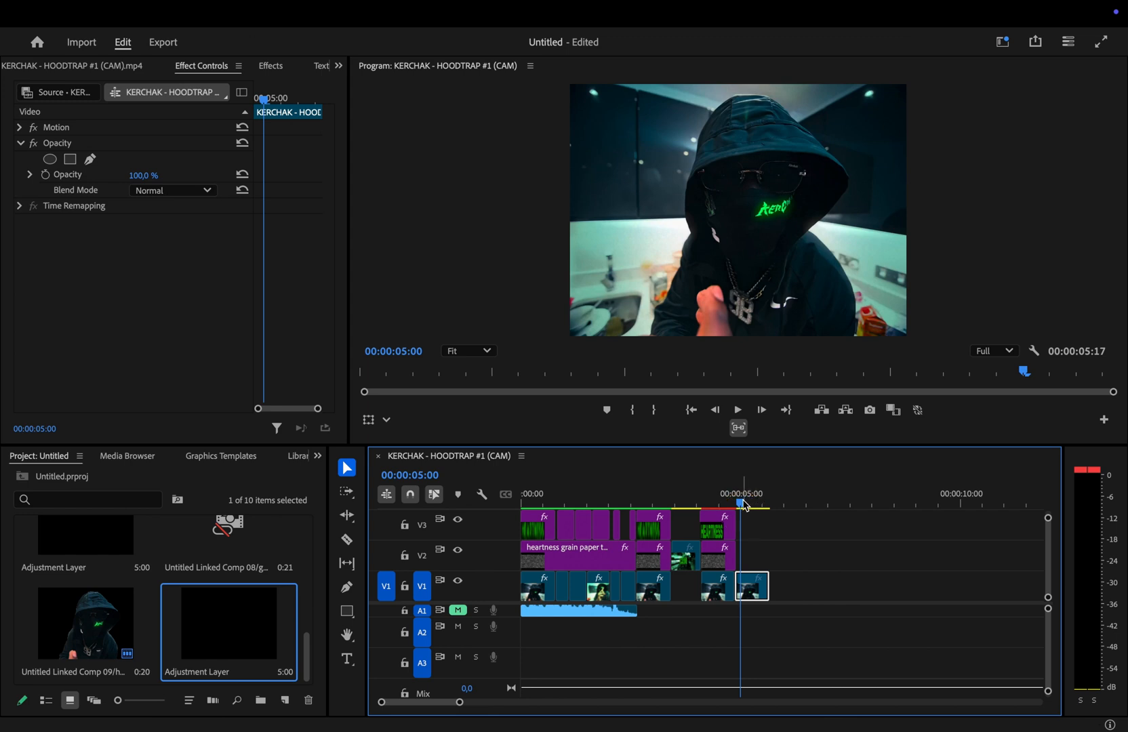
pyautogui.moveTo(743, 504)
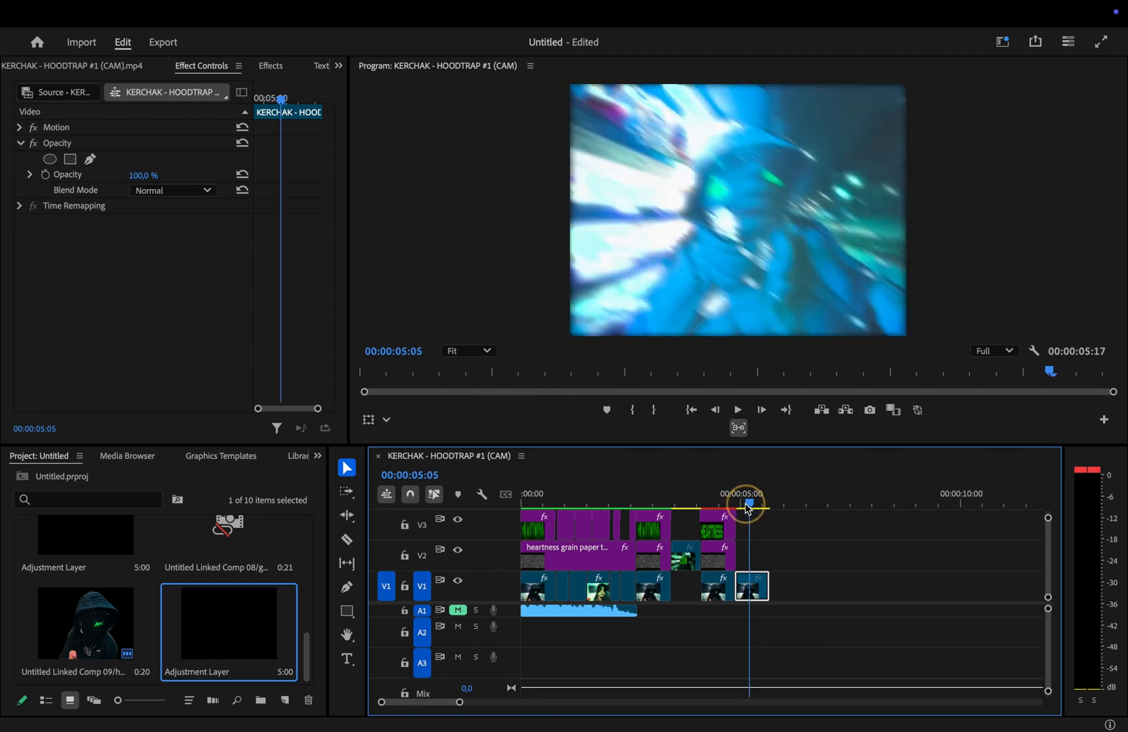
# Step: Scrub past 5:00 to preview the now black-and-white shot after the transition
pyautogui.moveTo(746, 503); pyautogui.dragTo(754, 504)
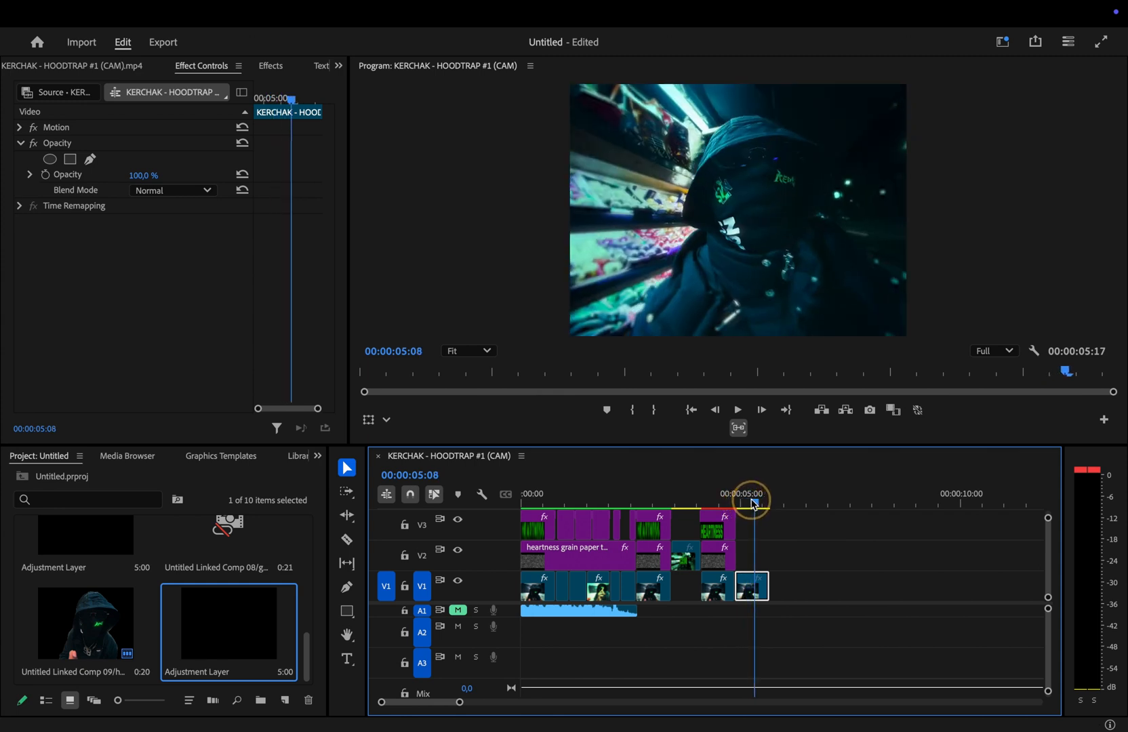
pyautogui.moveTo(753, 502); pyautogui.dragTo(733, 502)
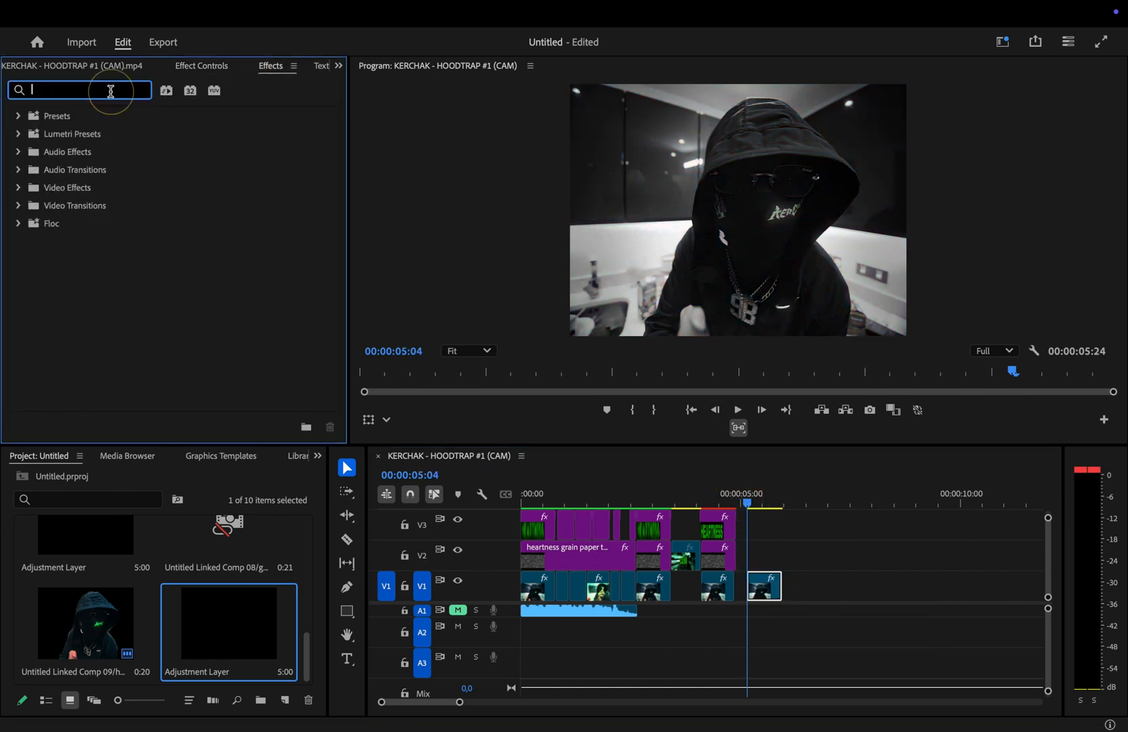
# Step: Toggle the Mosaic effect and set the Tint Map White To colour to a green hex value
pyautogui.click(202, 65)
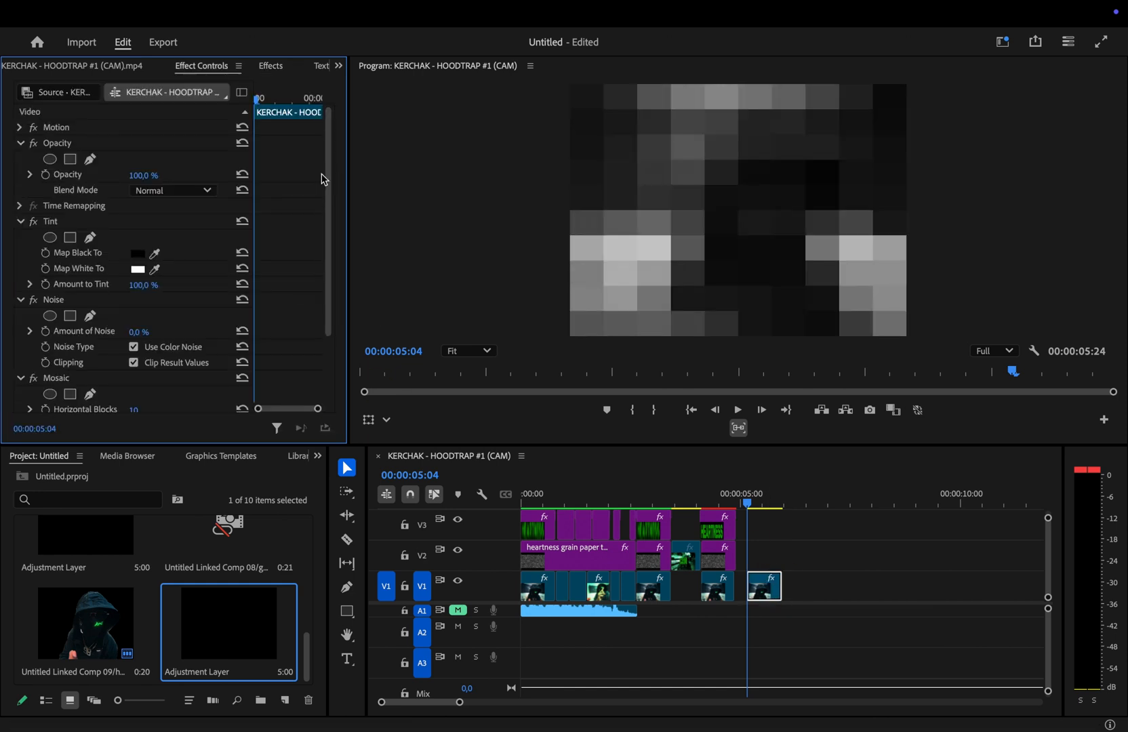
pyautogui.click(31, 297)
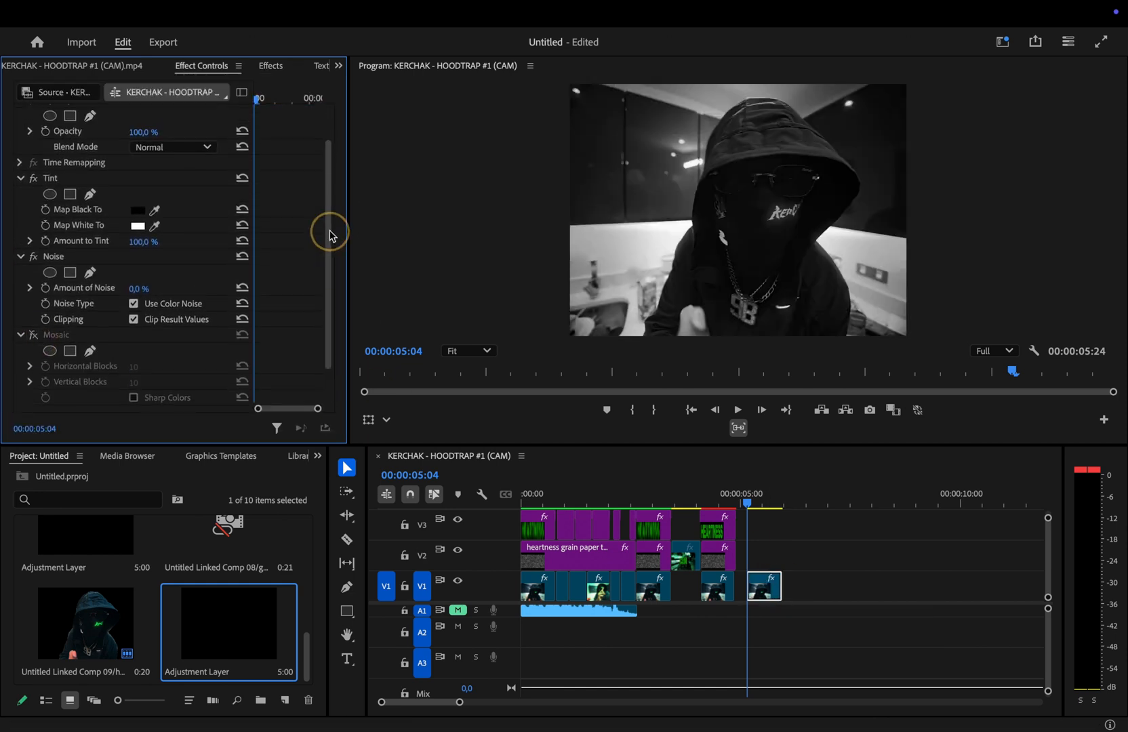
pyautogui.click(139, 246)
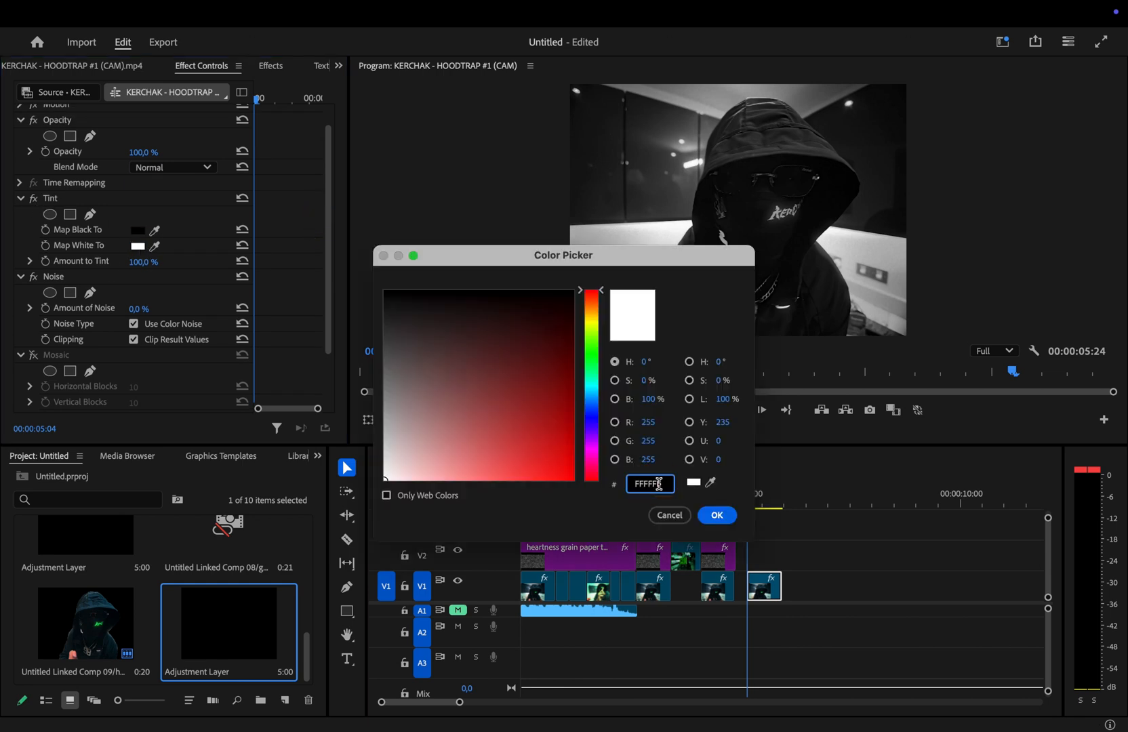
pyautogui.click(716, 515)
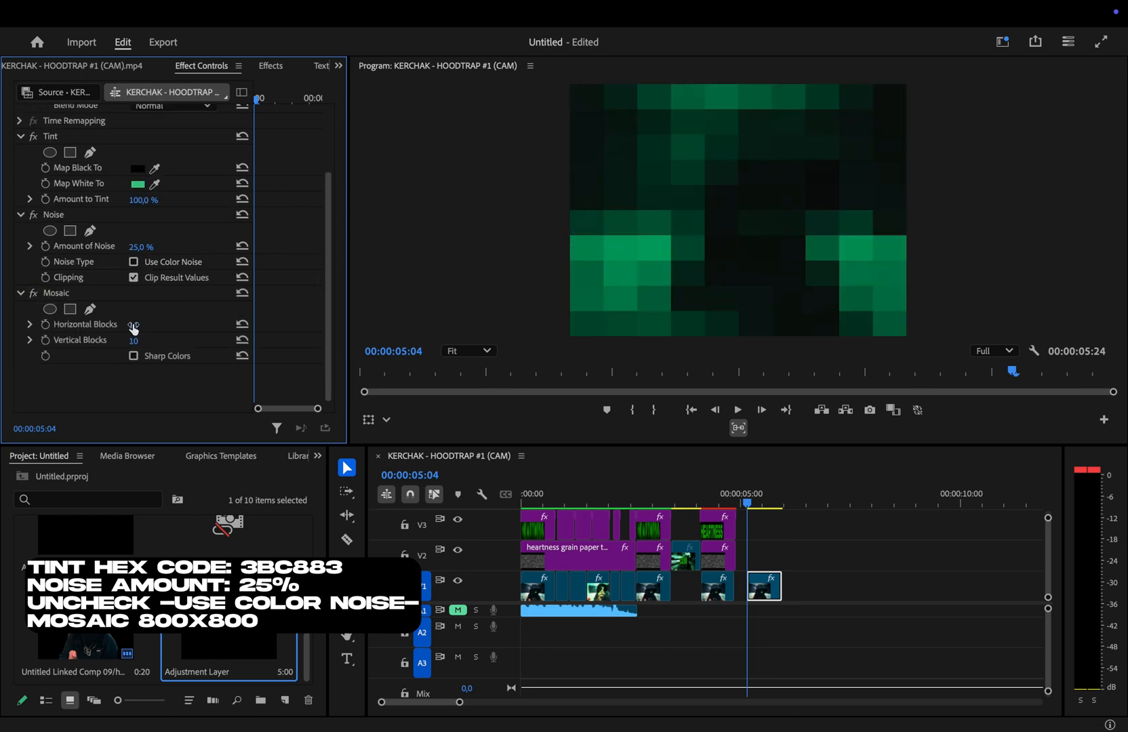
pyautogui.click(719, 557)
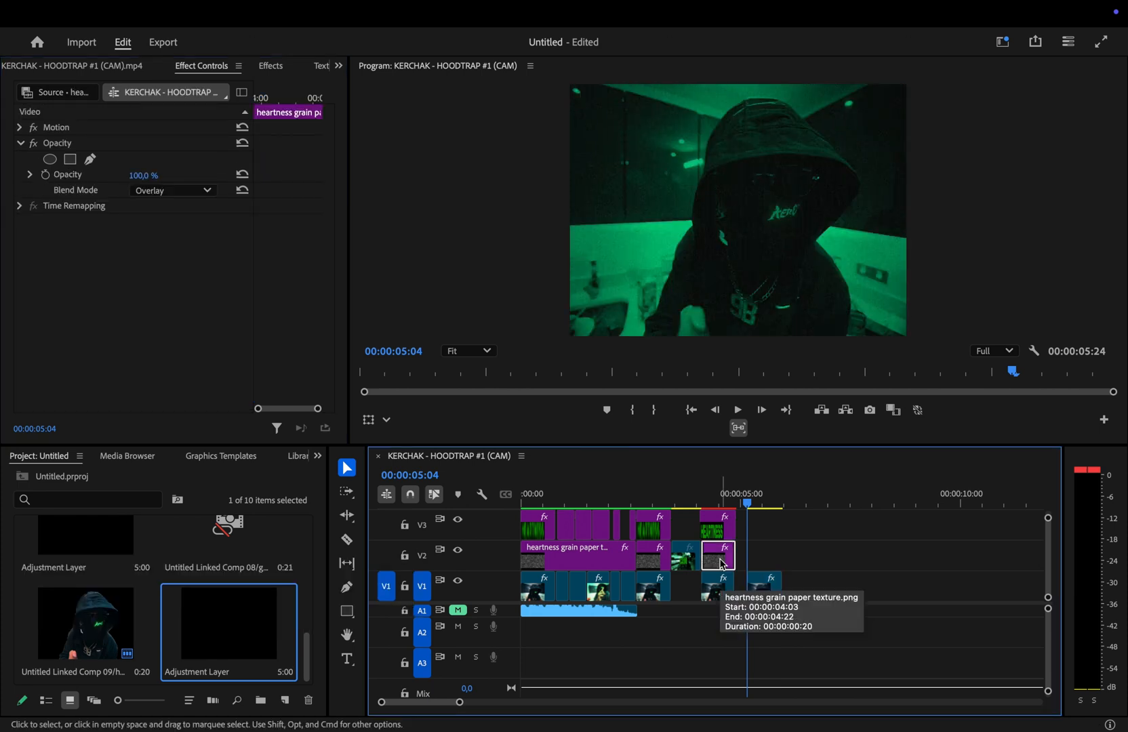
# Step: Duplicate the grain texture clip over the next shot and line it up with the last one
pyautogui.moveTo(719, 554); pyautogui.dragTo(752, 554)
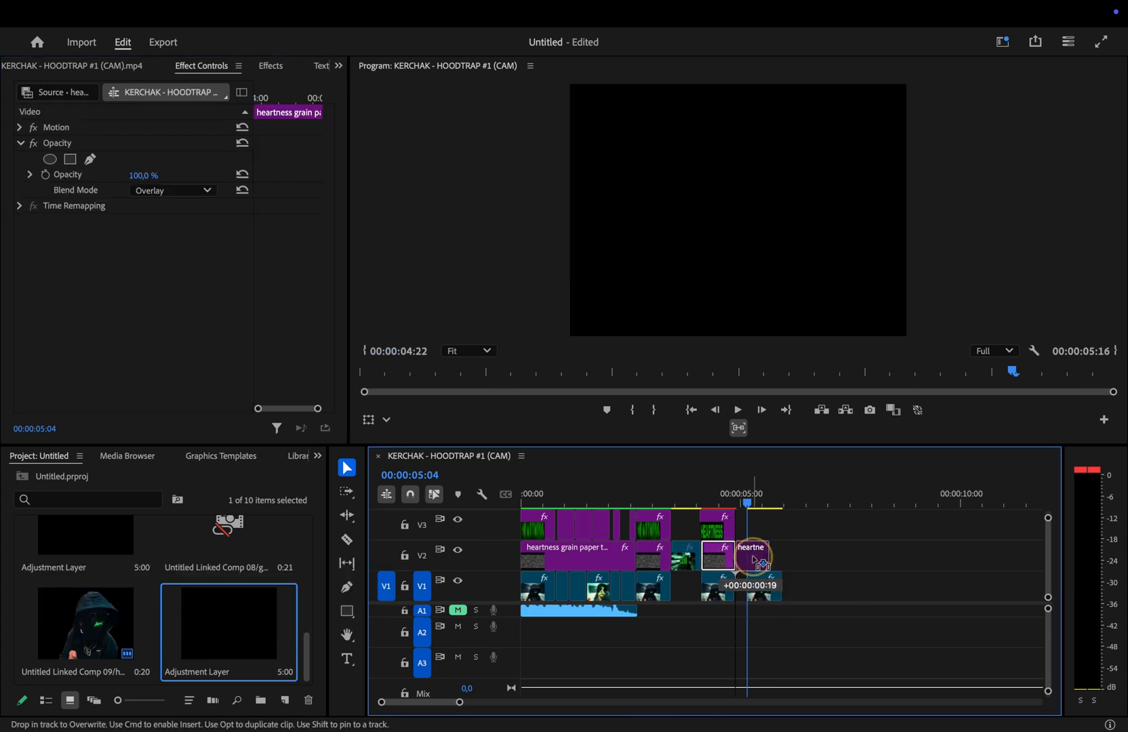
pyautogui.moveTo(754, 557); pyautogui.dragTo(767, 558)
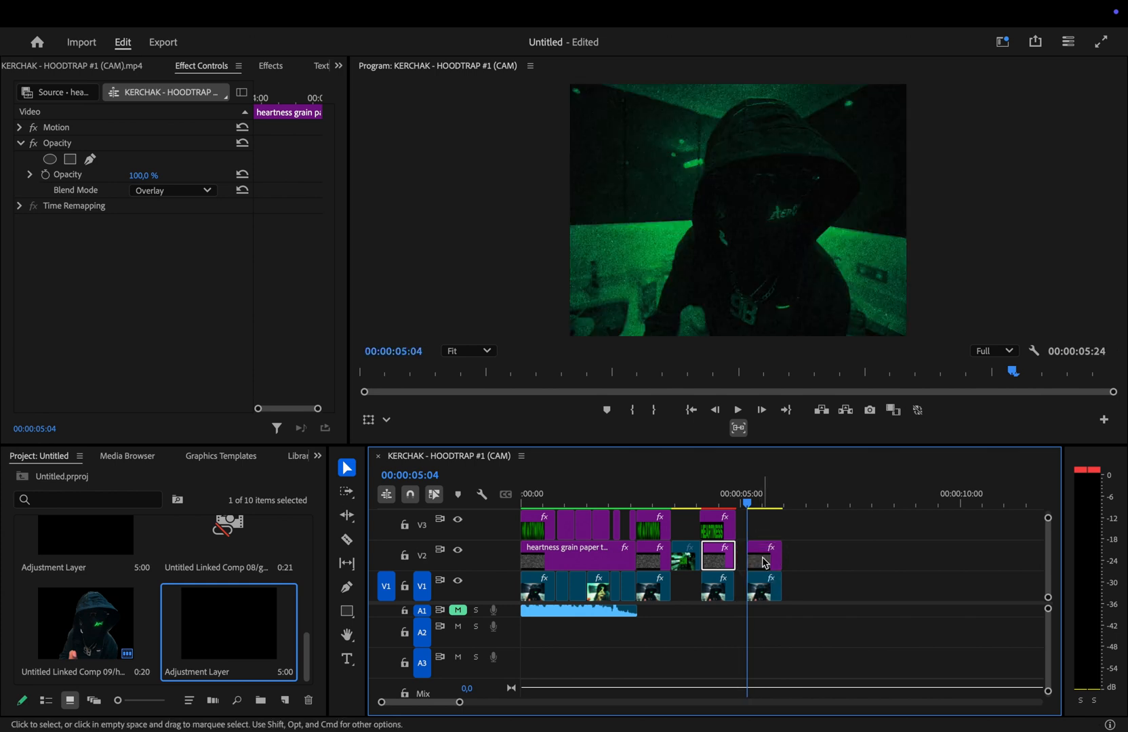
pyautogui.click(765, 556)
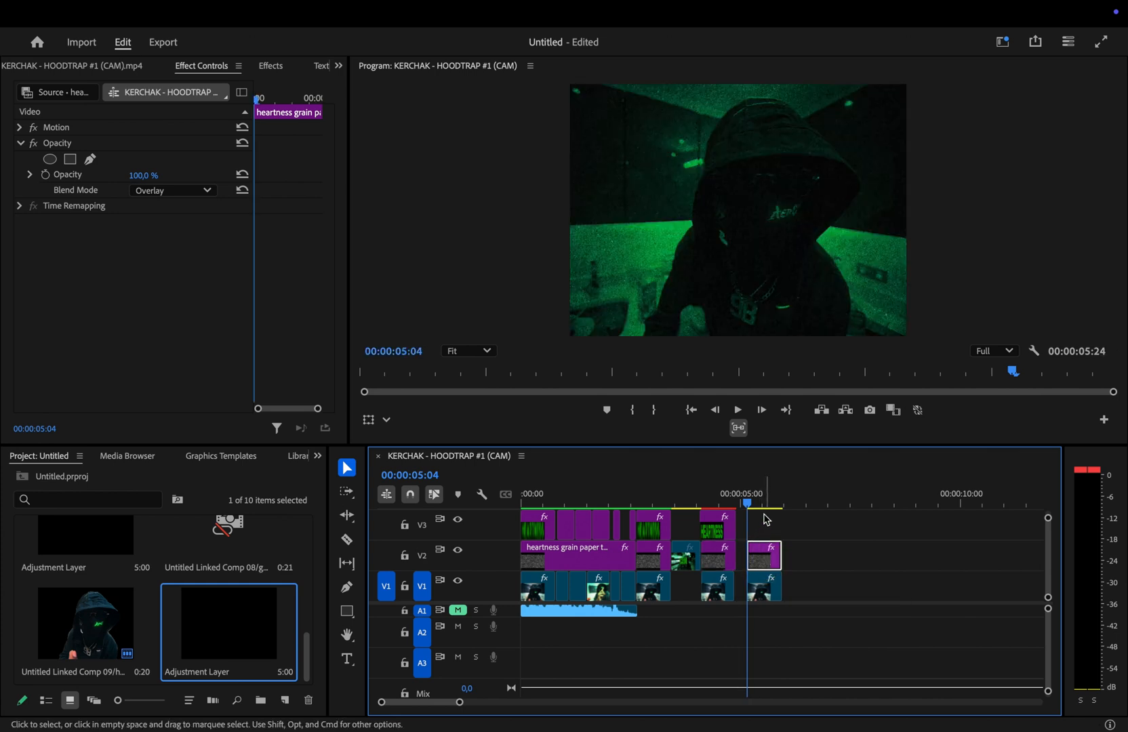
# Step: Copy the HEARTNESS text clip onto the later shot near the 5-second mark
pyautogui.click(716, 525)
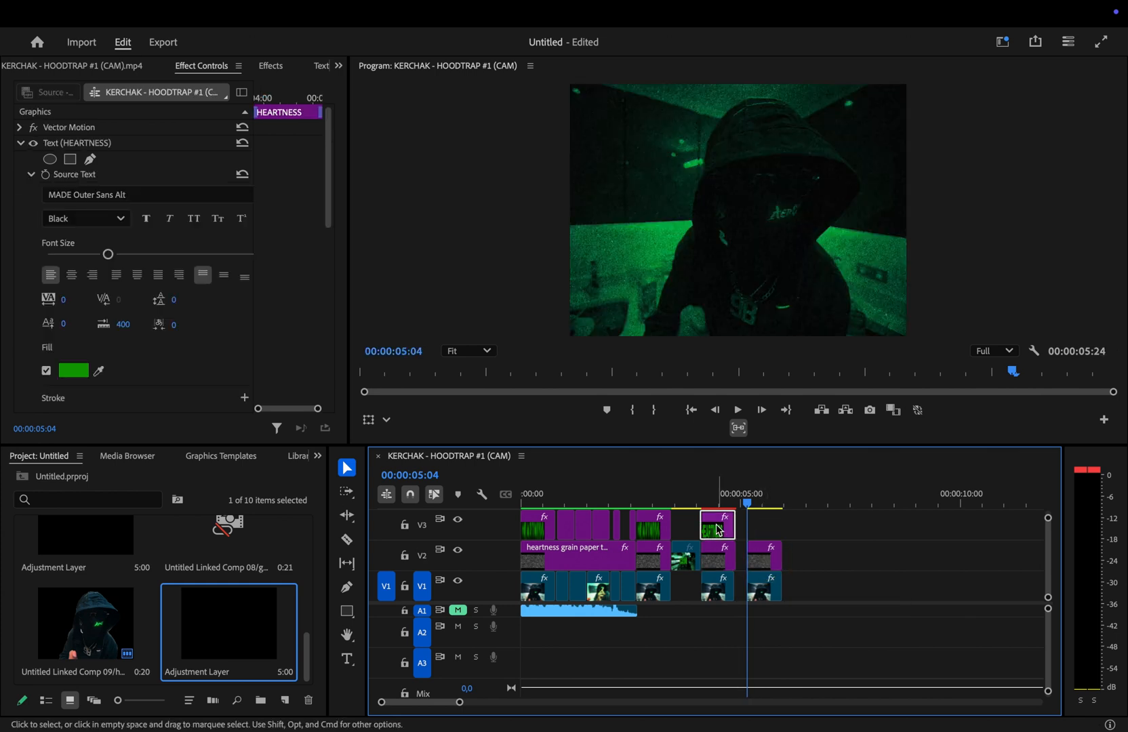
pyautogui.moveTo(717, 525); pyautogui.dragTo(761, 524)
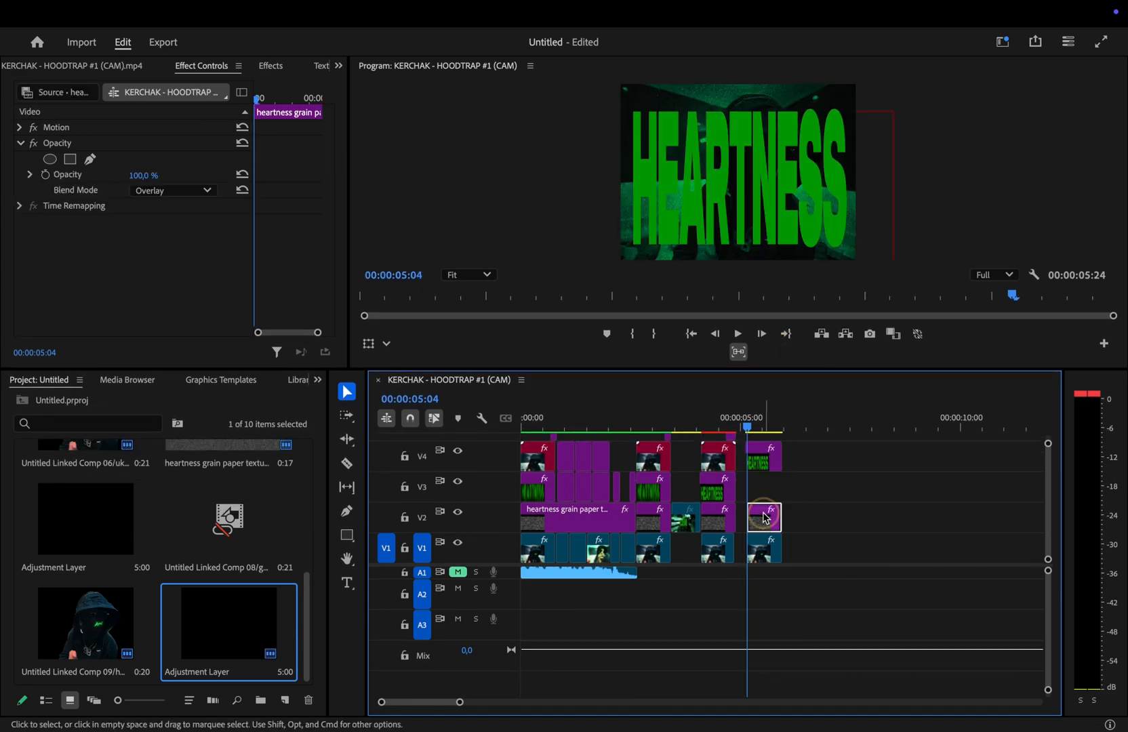
pyautogui.click(765, 487)
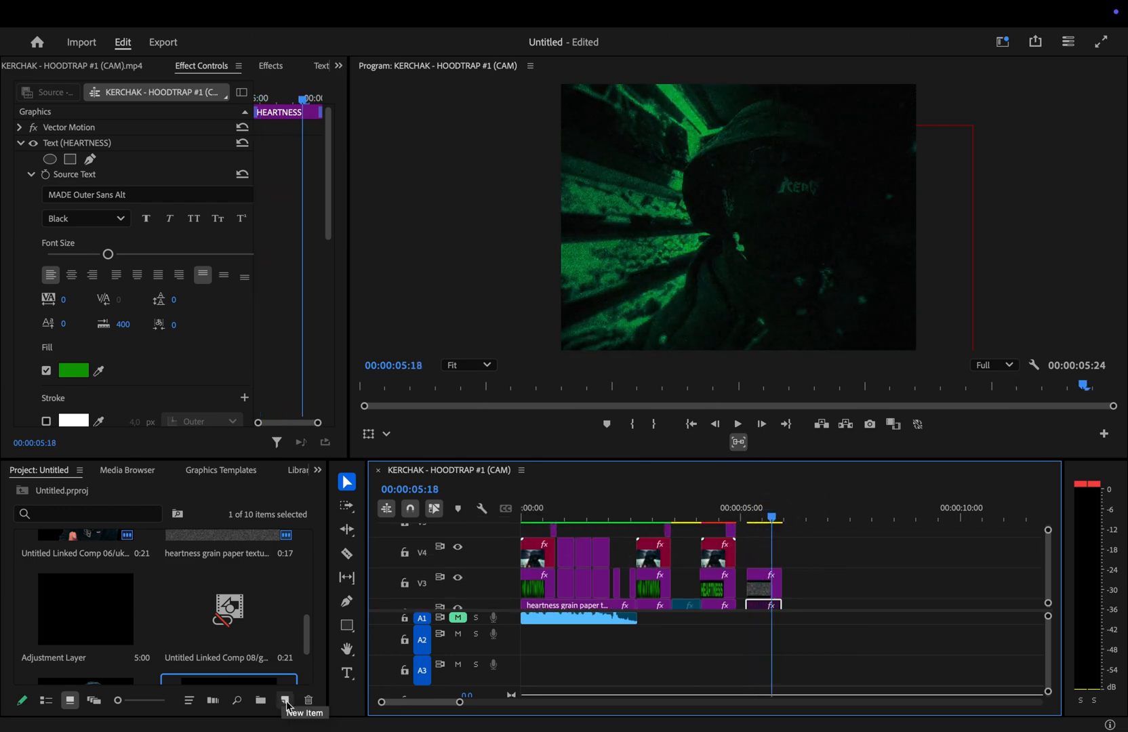
# Step: Create a new adjustment layer, place it on V4 at 5:18 and trim it to a few frames
pyautogui.click(286, 701)
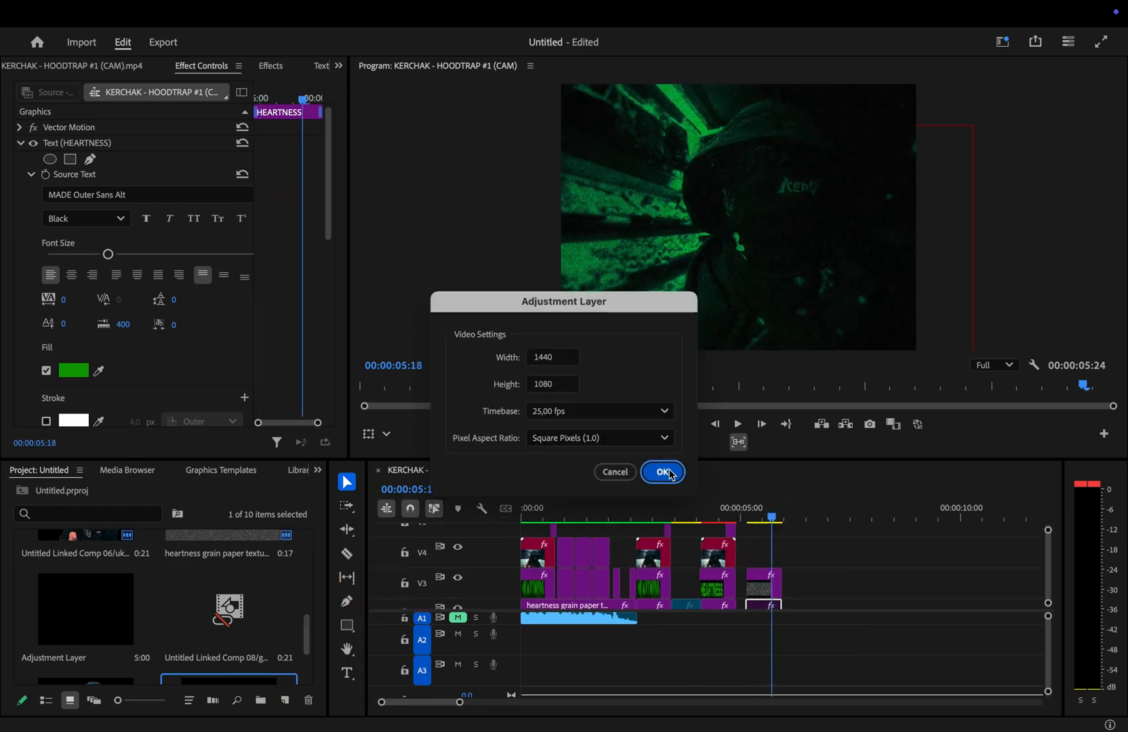
pyautogui.click(662, 472)
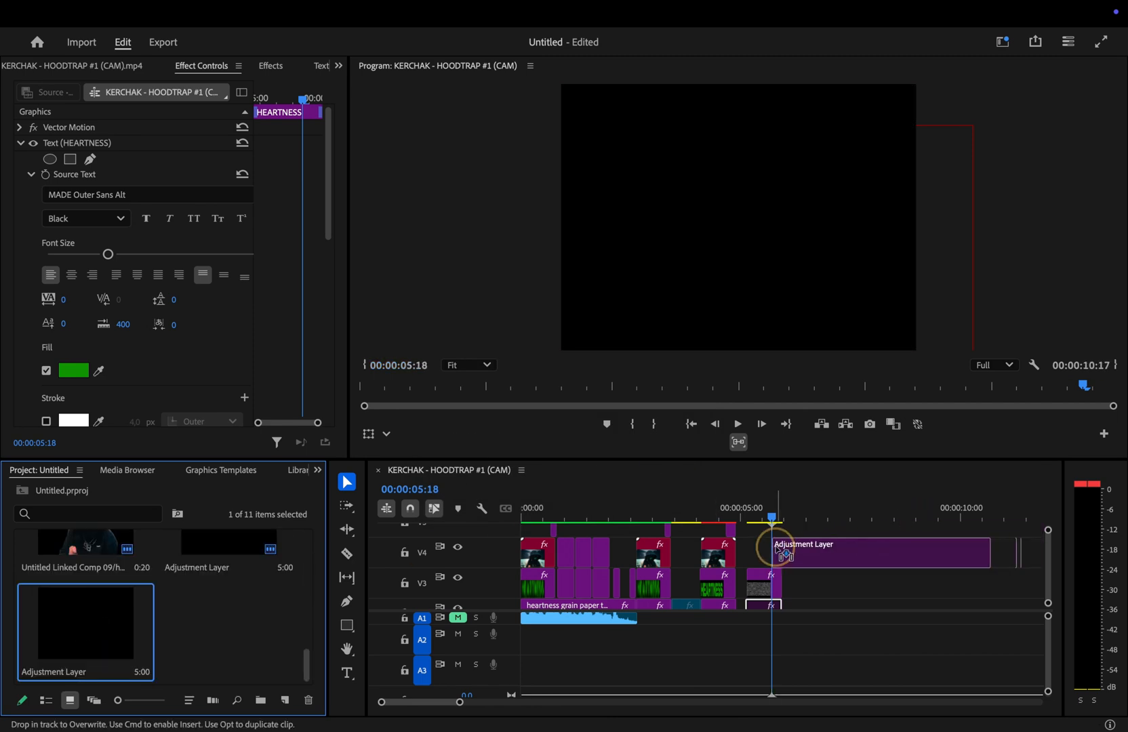
pyautogui.click(877, 552)
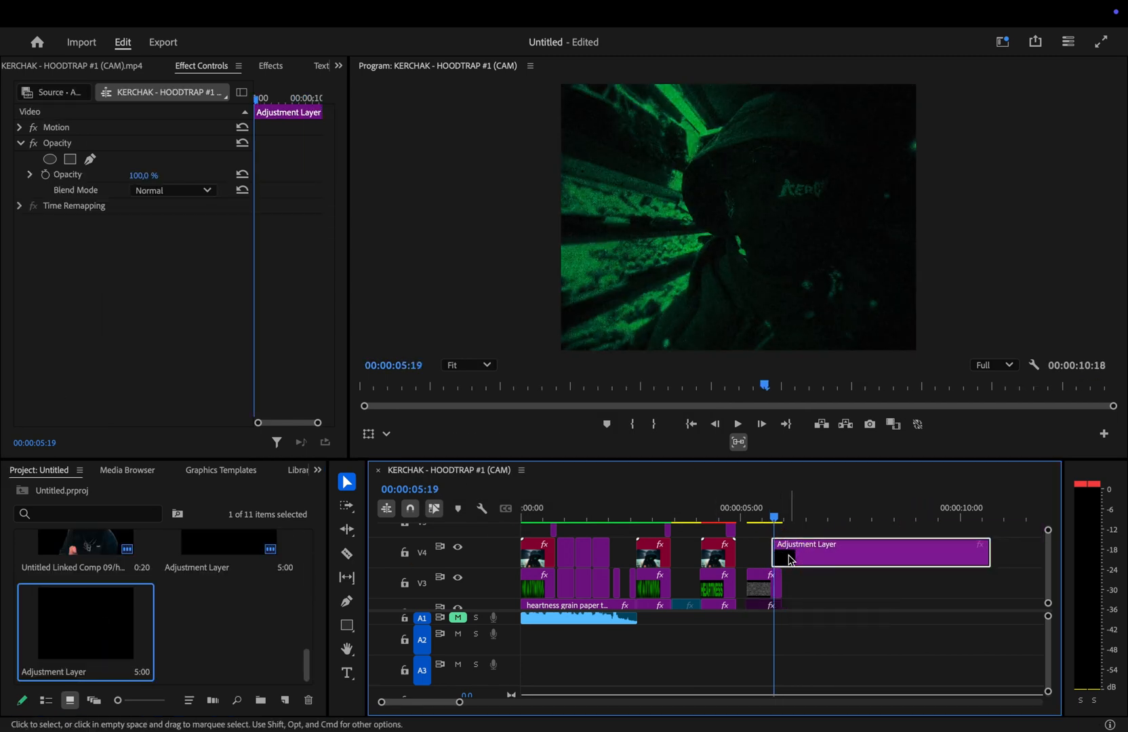
pyautogui.click(347, 553)
pyautogui.write('direc')
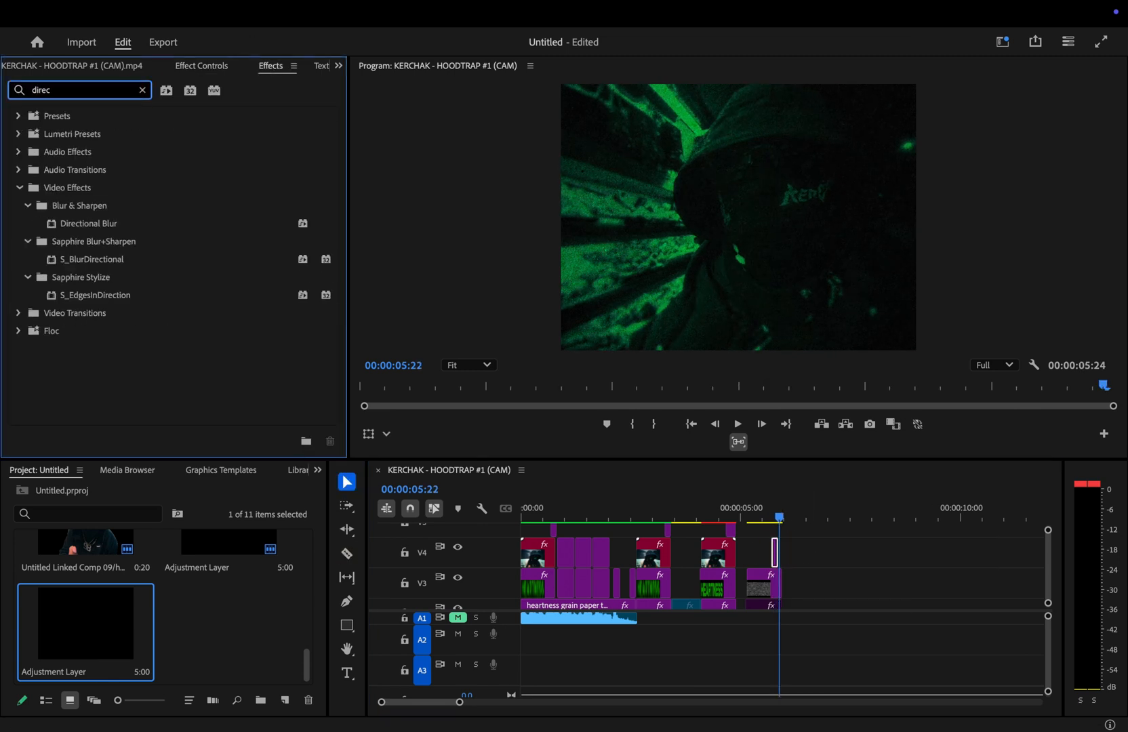
# Step: Search for and add Directional Blur, Alpha Adjust and Brightness & Contrast to the adjustment layer
pyautogui.write('alpha adju')
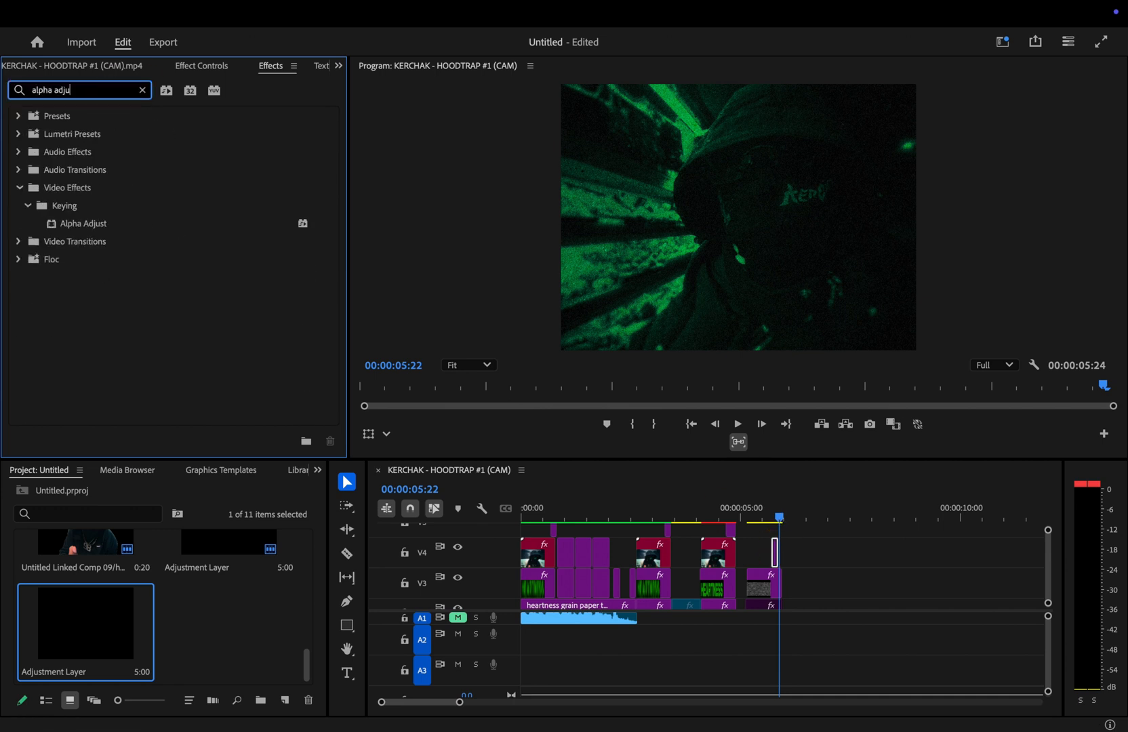
pyautogui.write('b')
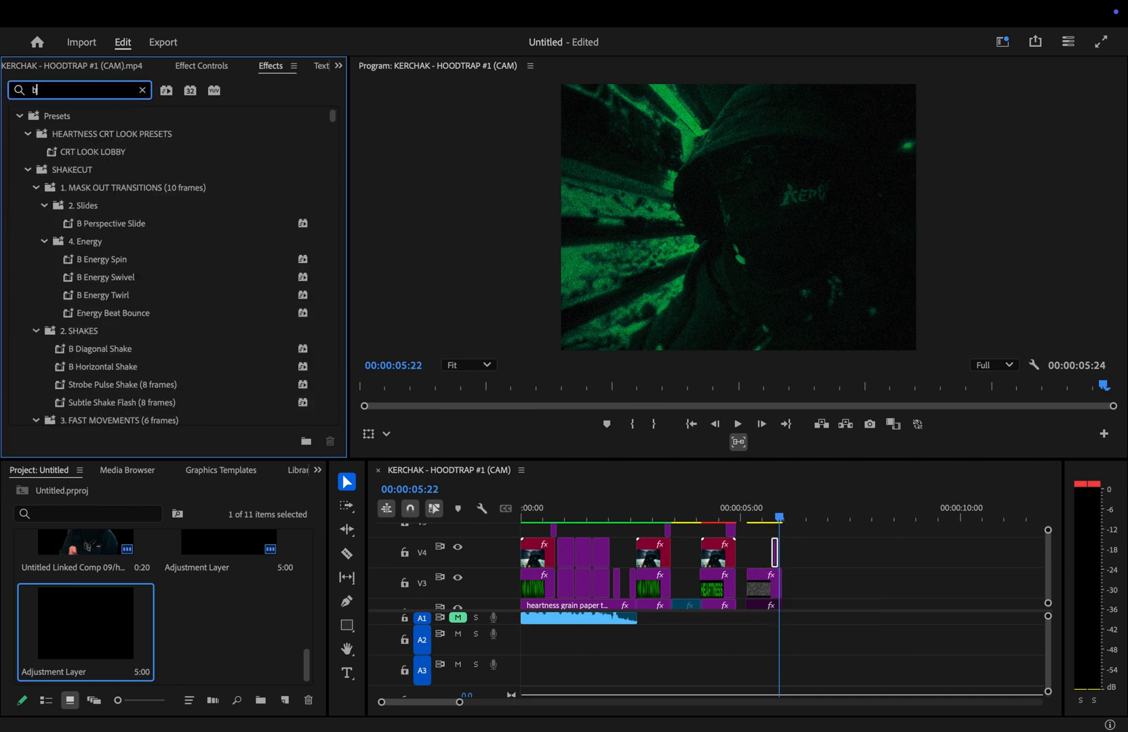
pyautogui.write('rig')
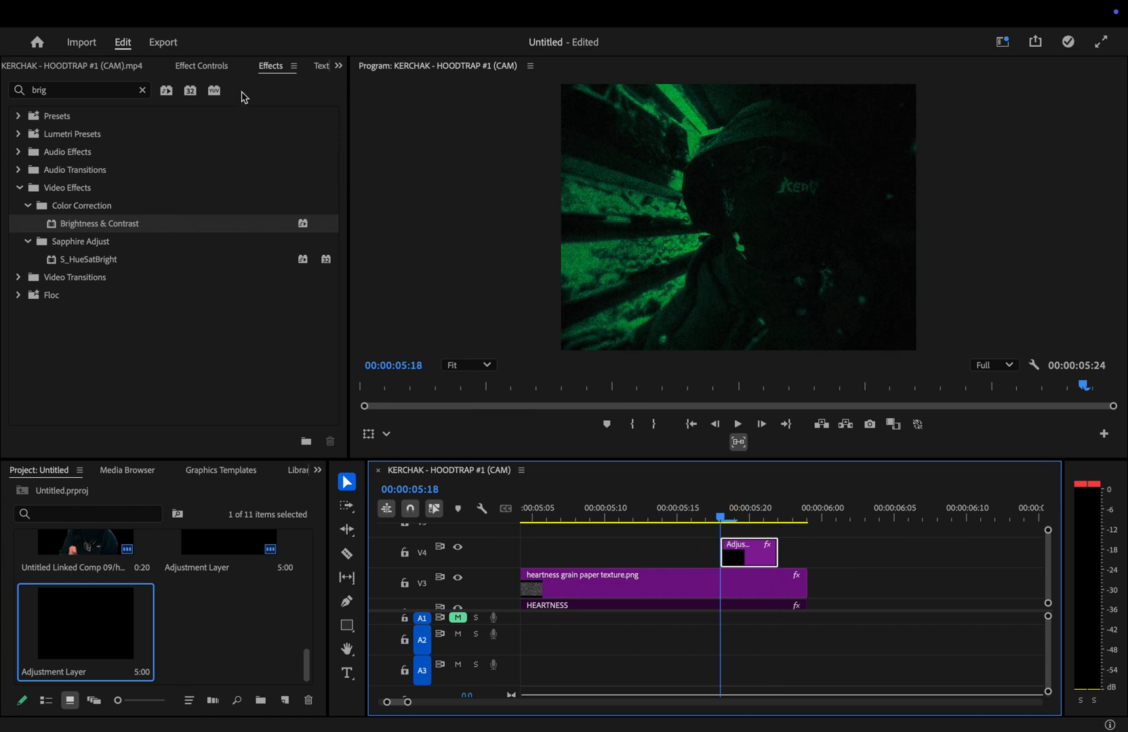
pyautogui.click(200, 65)
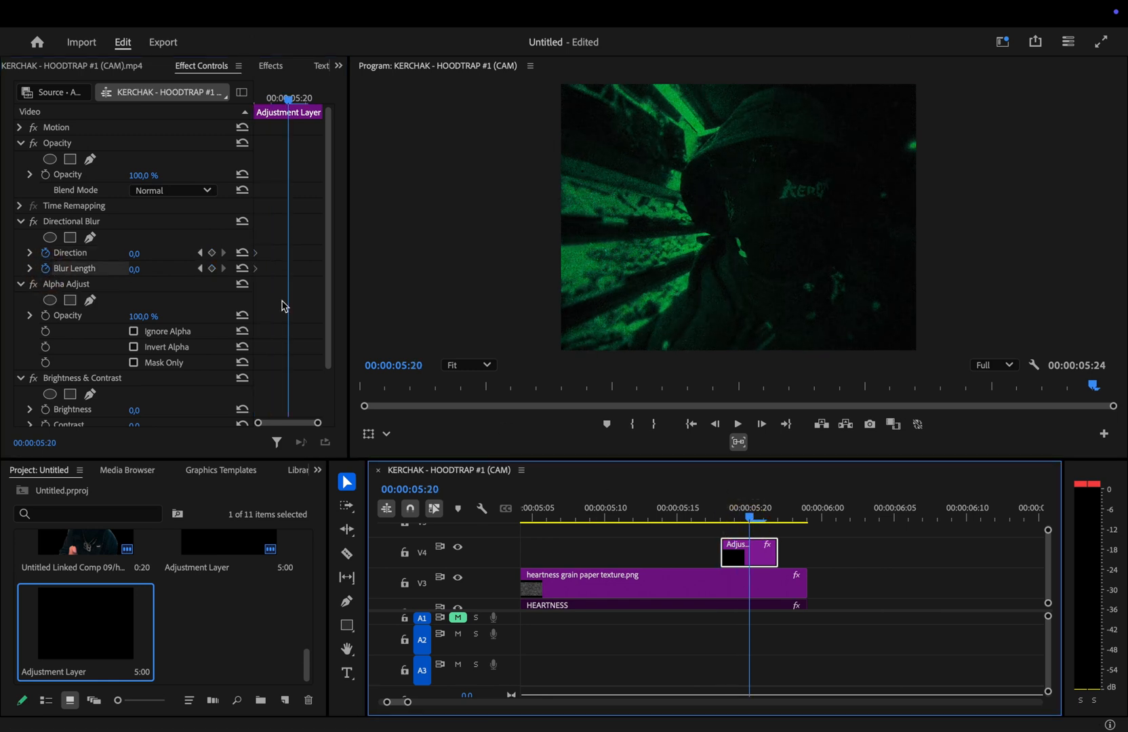
# Step: Keyframe blur Direction 70 and Length 50 at 5:20, zero at the ends, key Brightness/Contrast and enable Ignore Alpha
pyautogui.write('70')
pyautogui.write('50')
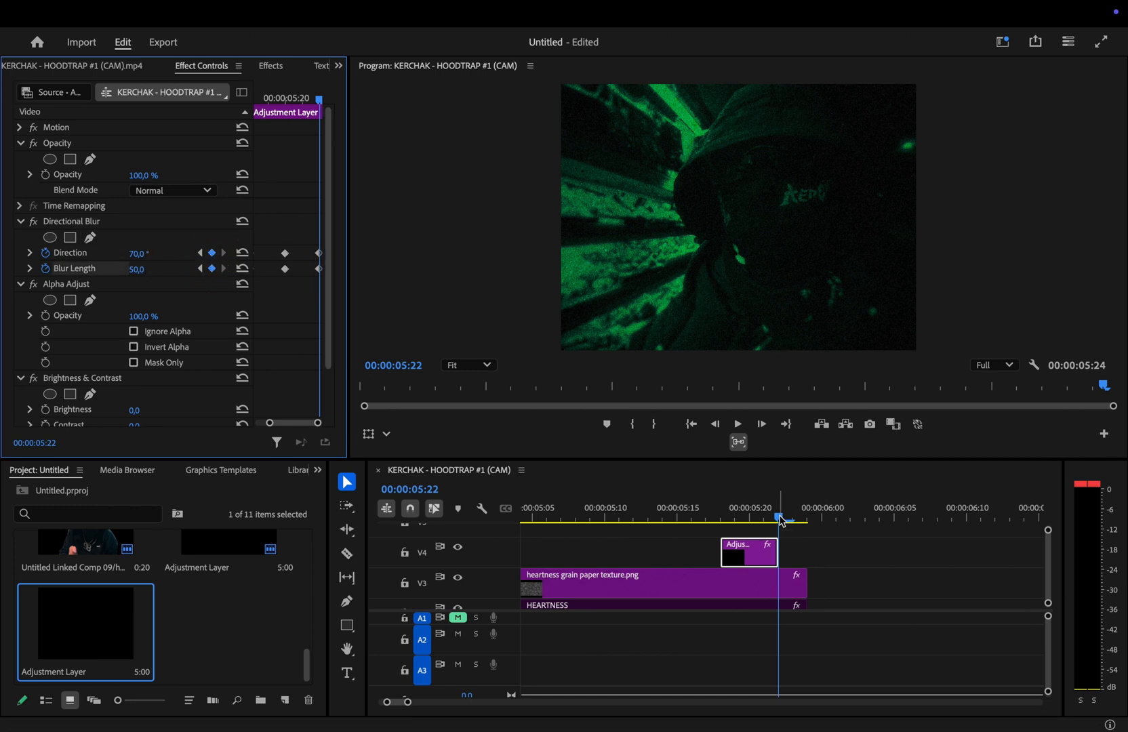
pyautogui.moveTo(780, 518); pyautogui.dragTo(750, 518)
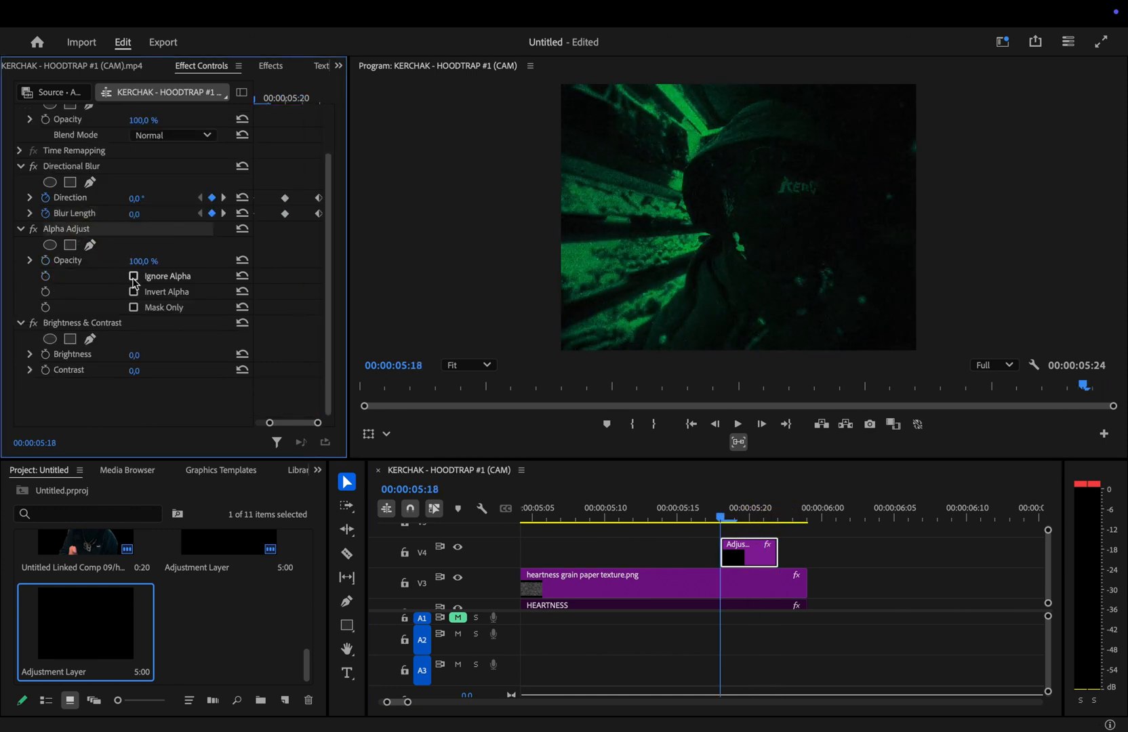
pyautogui.click(133, 277)
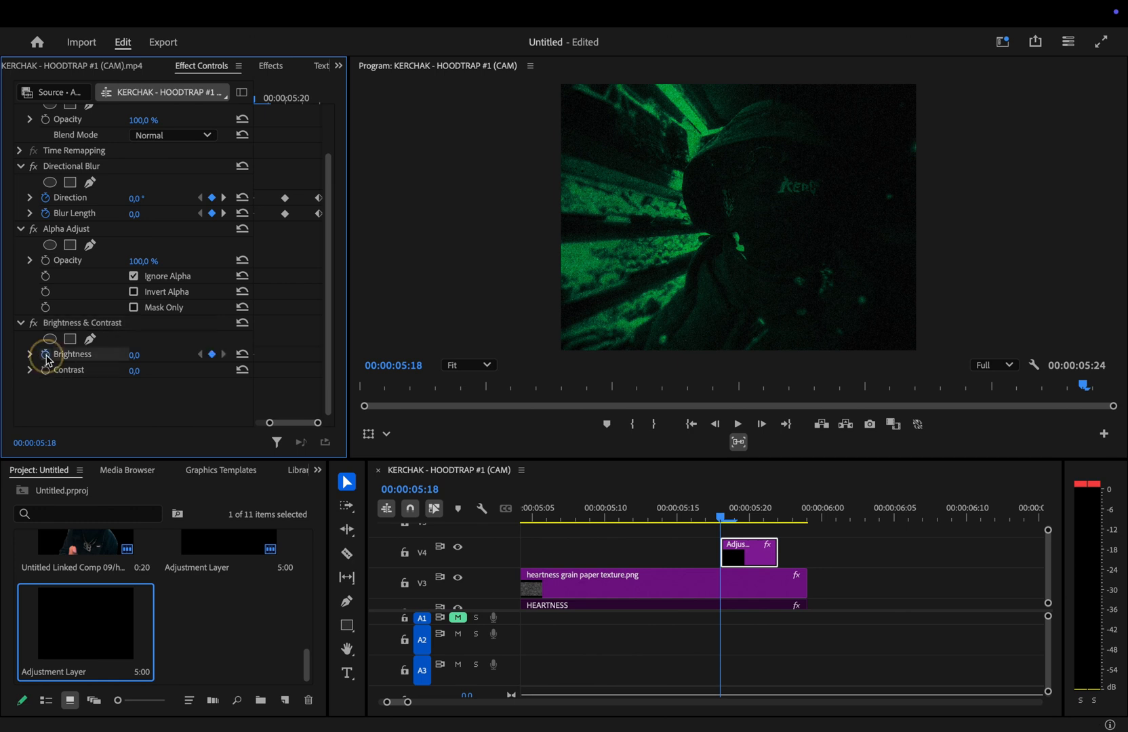
pyautogui.click(749, 518)
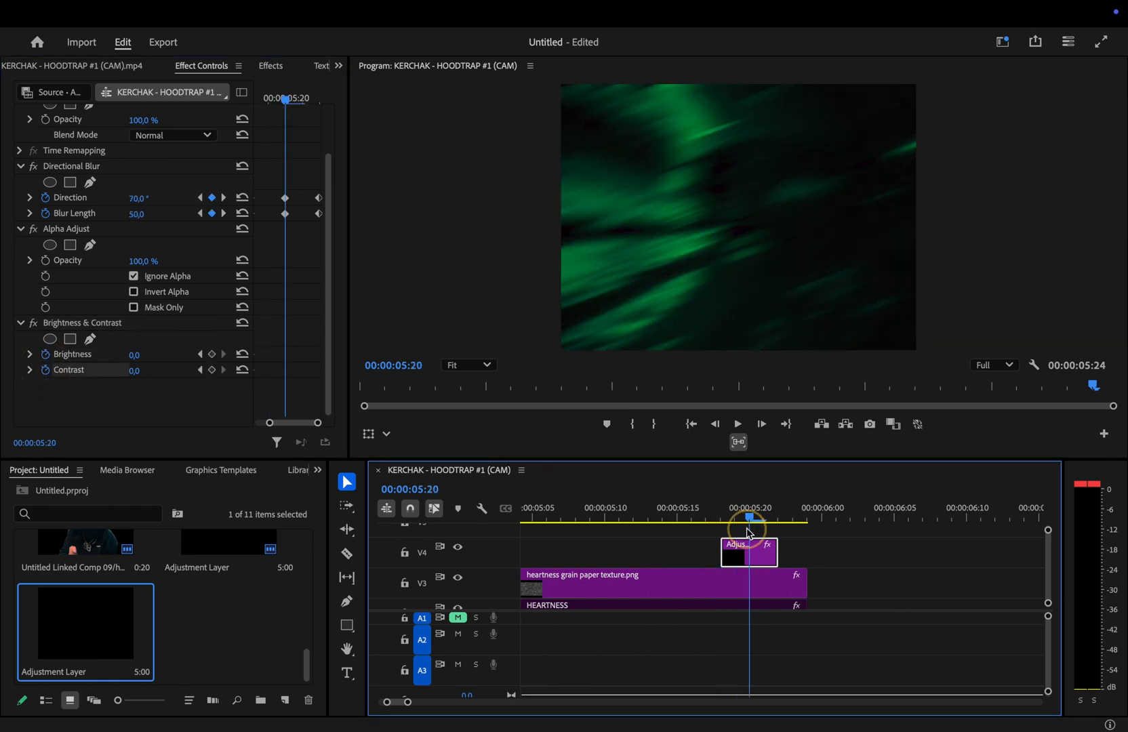
pyautogui.moveTo(137, 354); pyautogui.dragTo(165, 354)
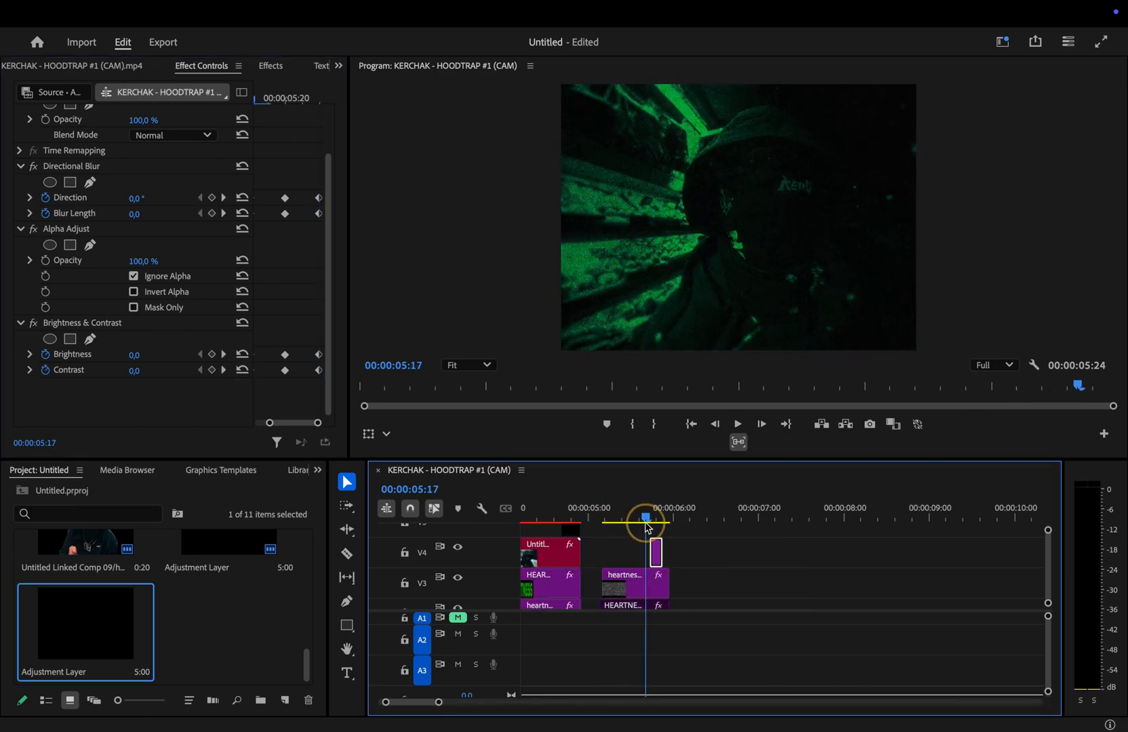
# Step: Scrub through the blur transition, then select the copied HEARTNESS text clip to show its settings
pyautogui.moveTo(645, 518); pyautogui.dragTo(670, 518)
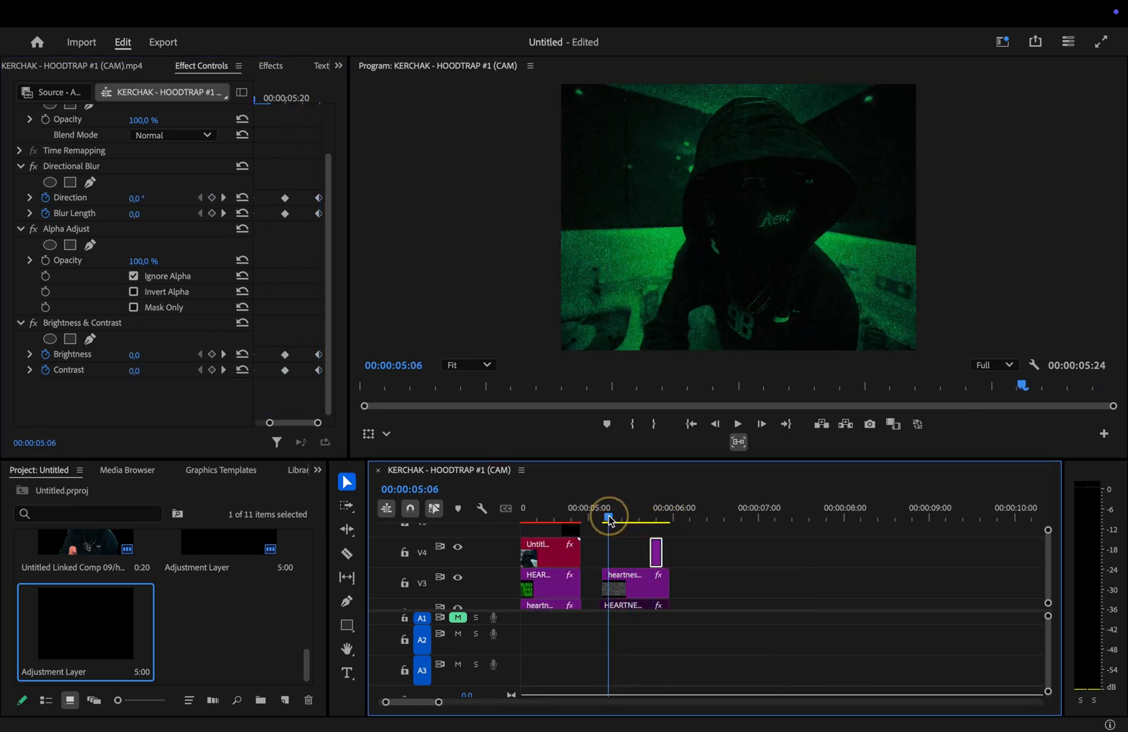
pyautogui.moveTo(608, 517); pyautogui.dragTo(660, 517)
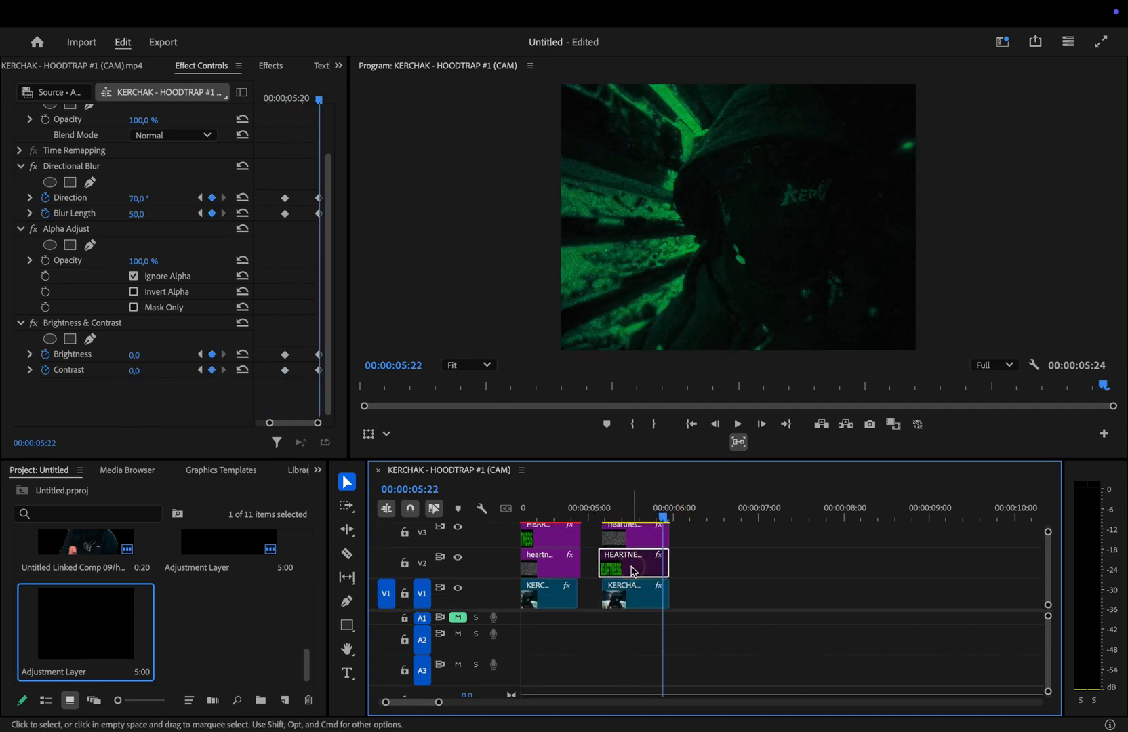
pyautogui.click(632, 563)
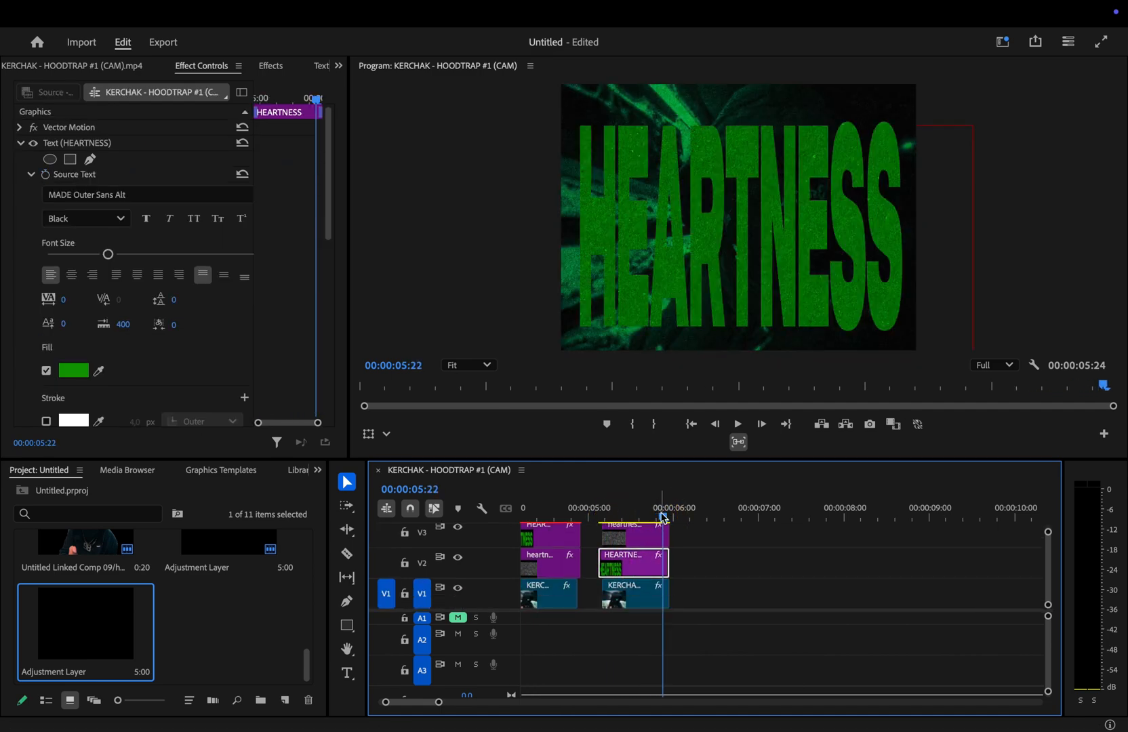